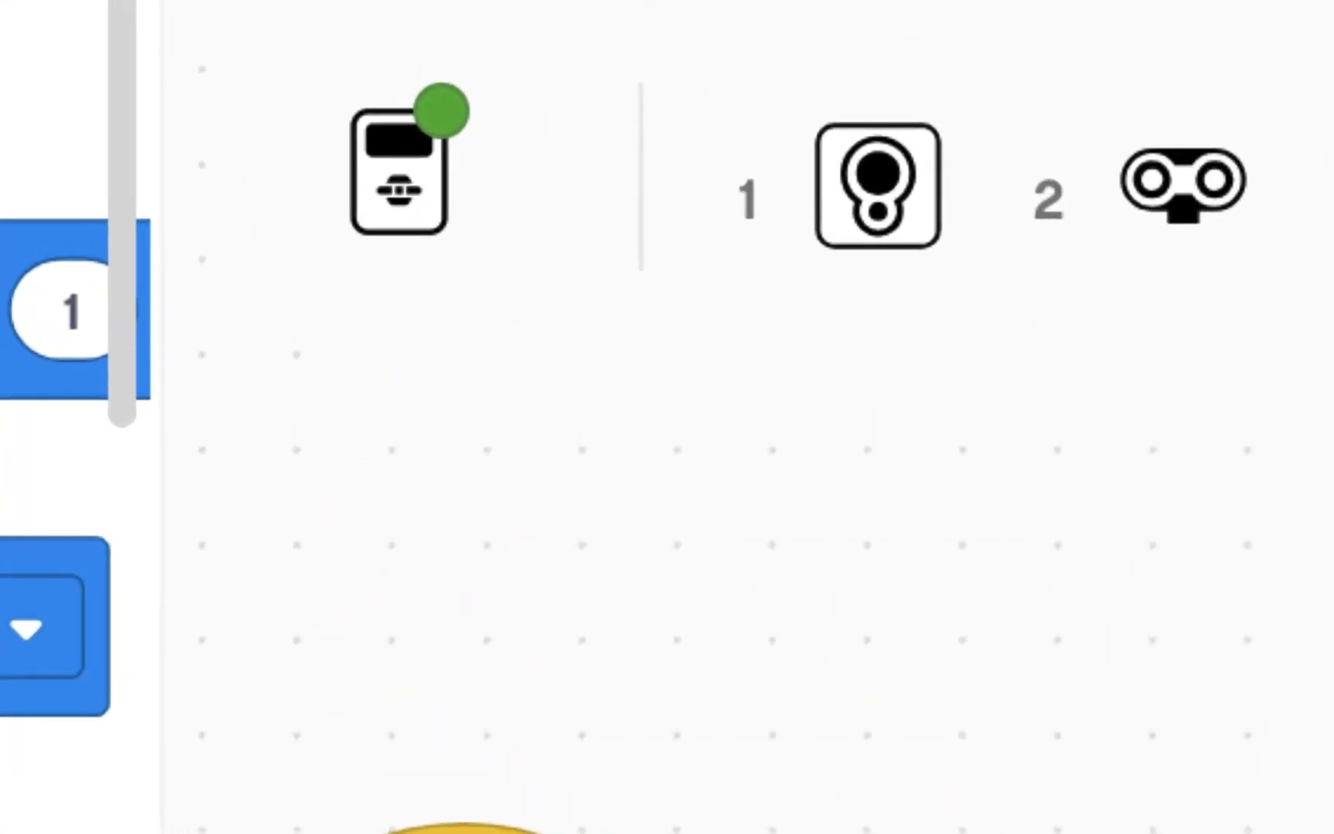
mouse_move(417, 281)
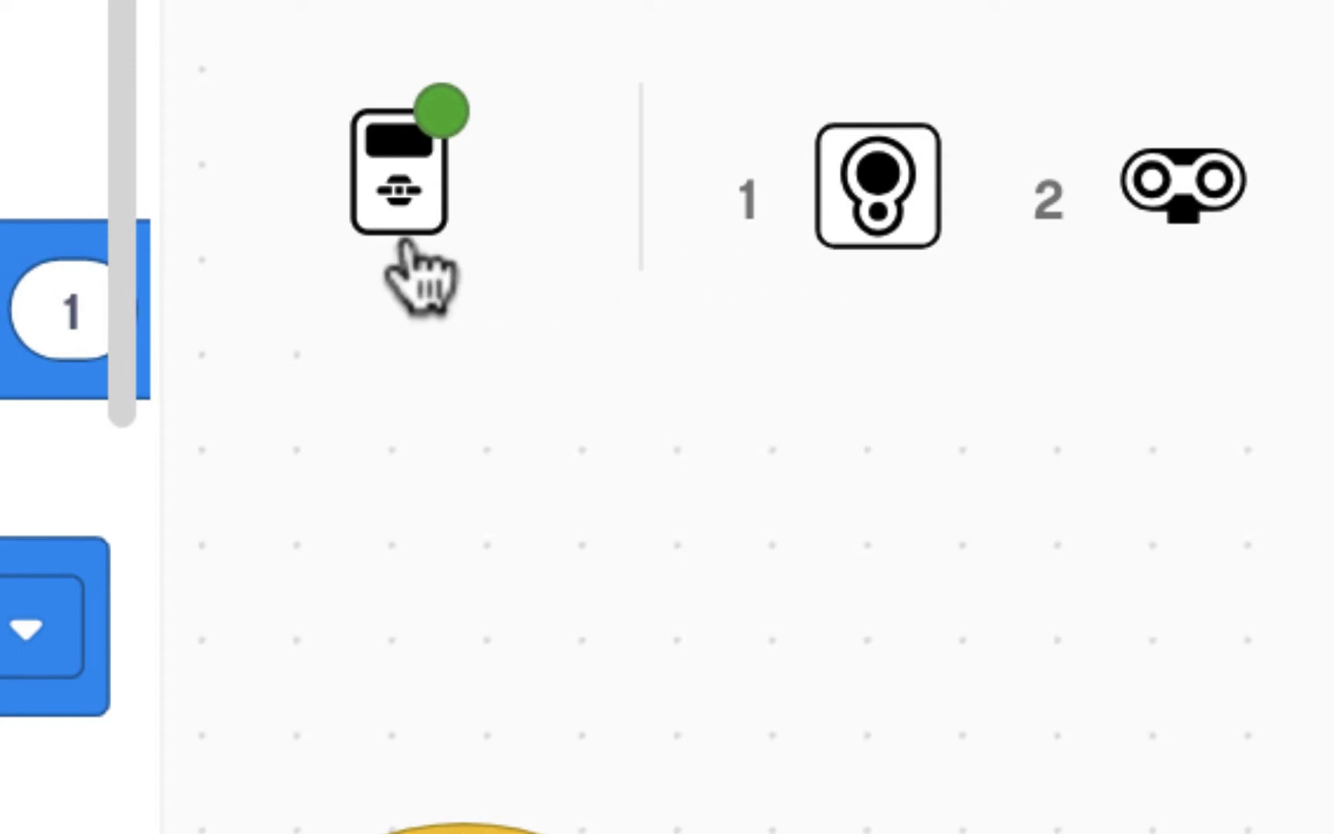
mouse_move(408, 178)
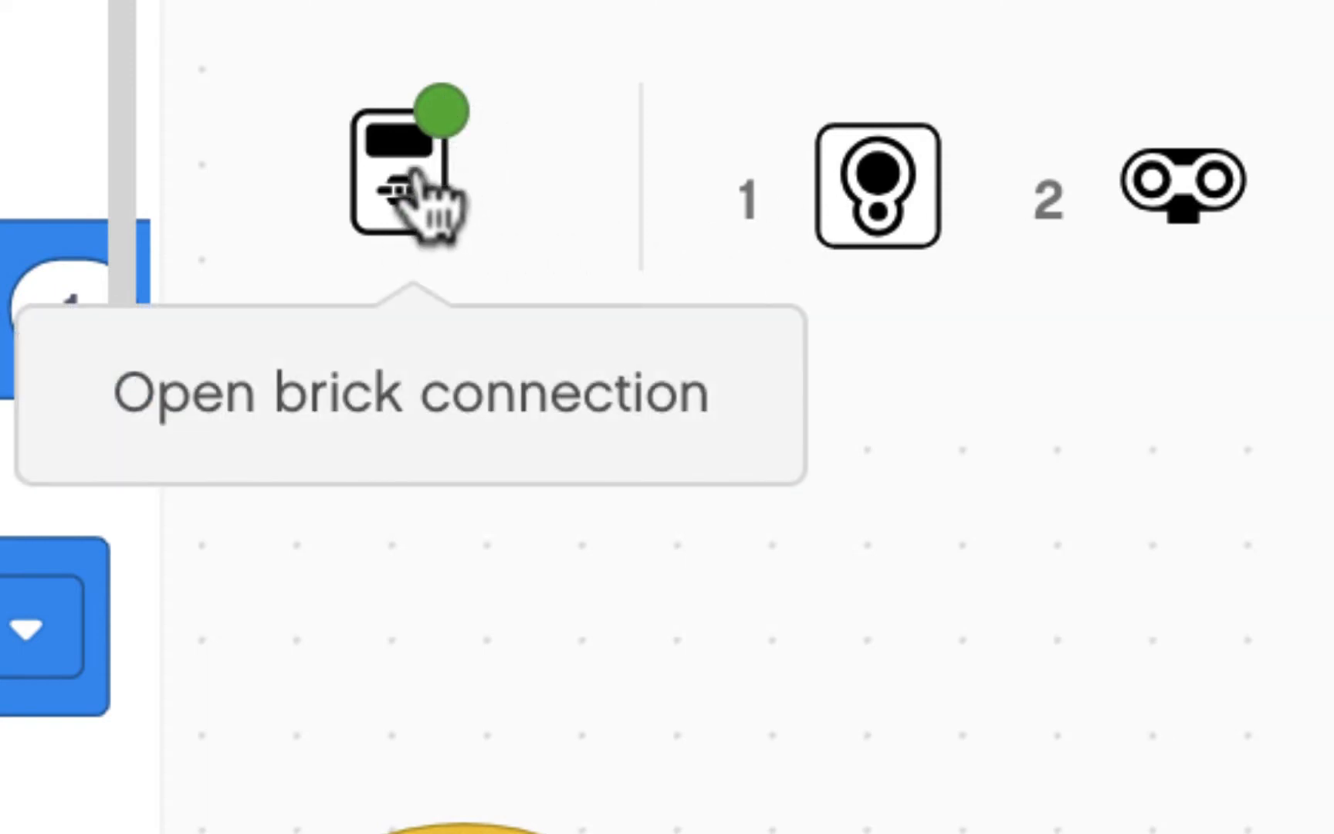
Step: Show the connected EV3 brick's details: motors on B and C, sensors on 1, 2 and 4
click(408, 170)
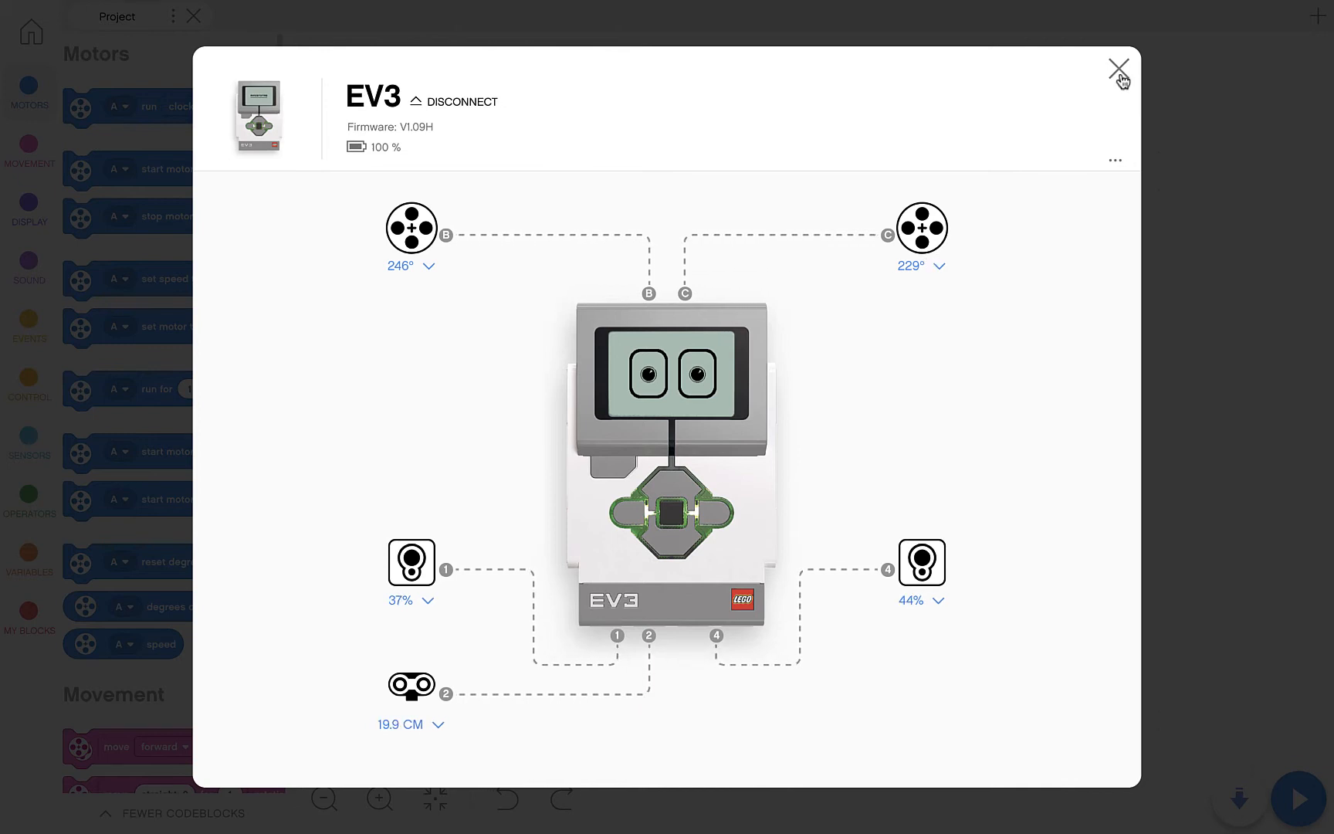
Step: Close the brick details and rename the project from Project to 'Check Motors'
click(1118, 68)
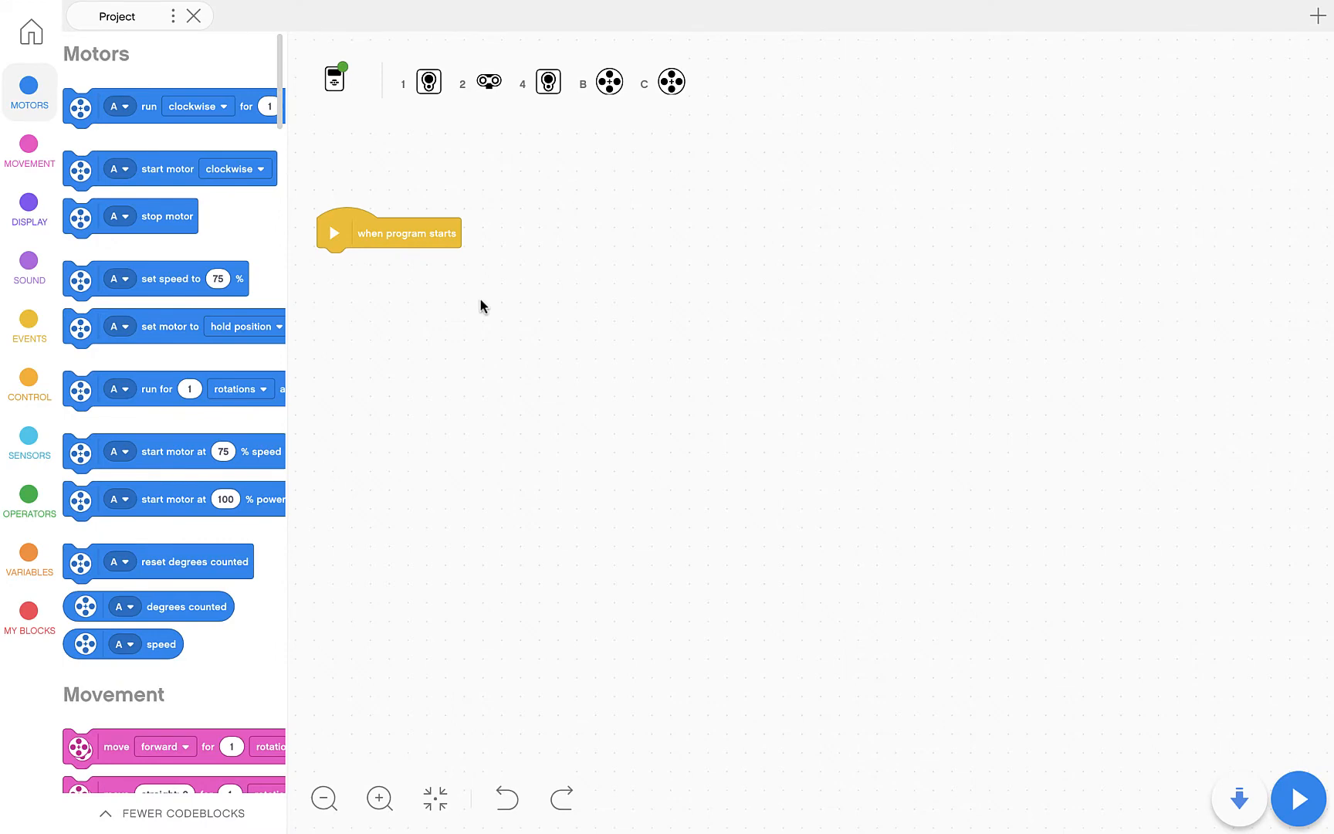
click(378, 798)
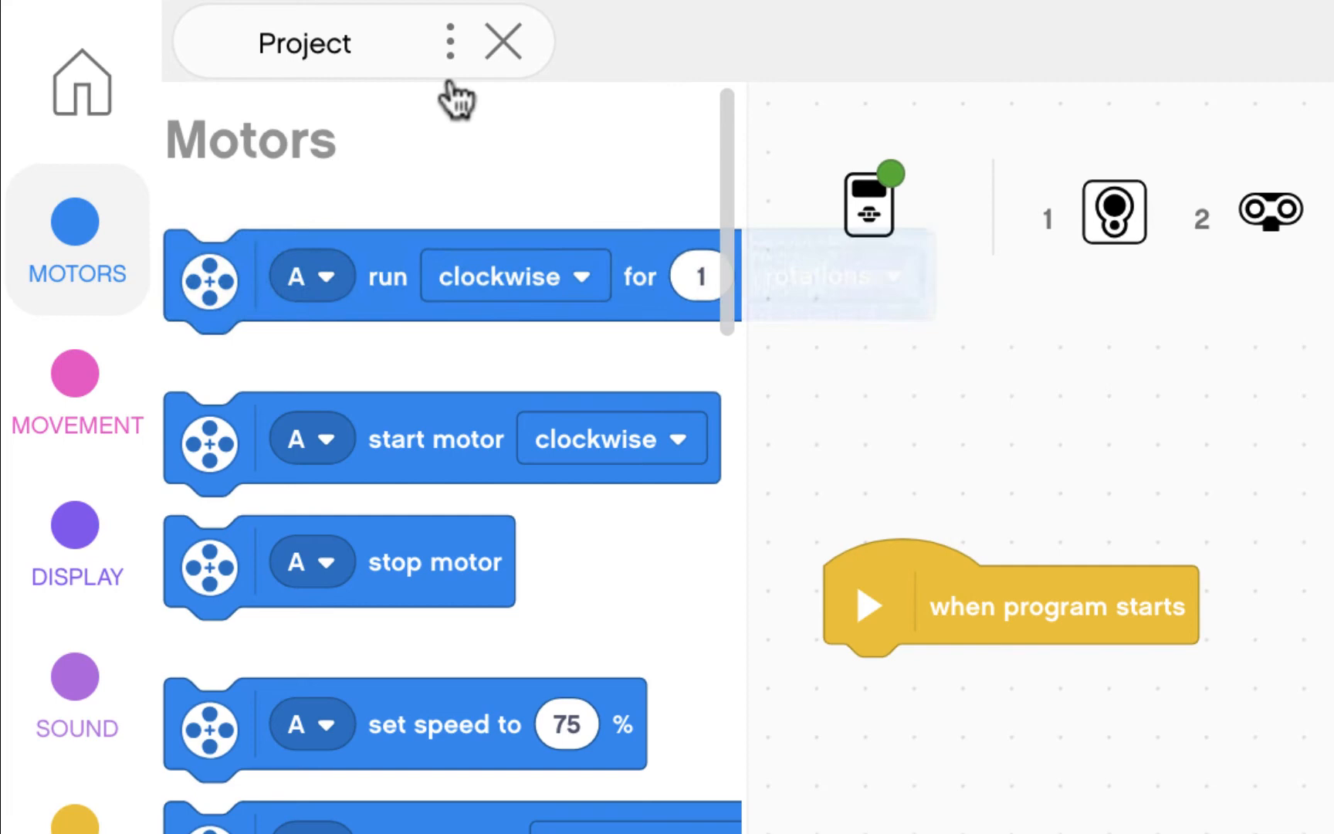
click(449, 41)
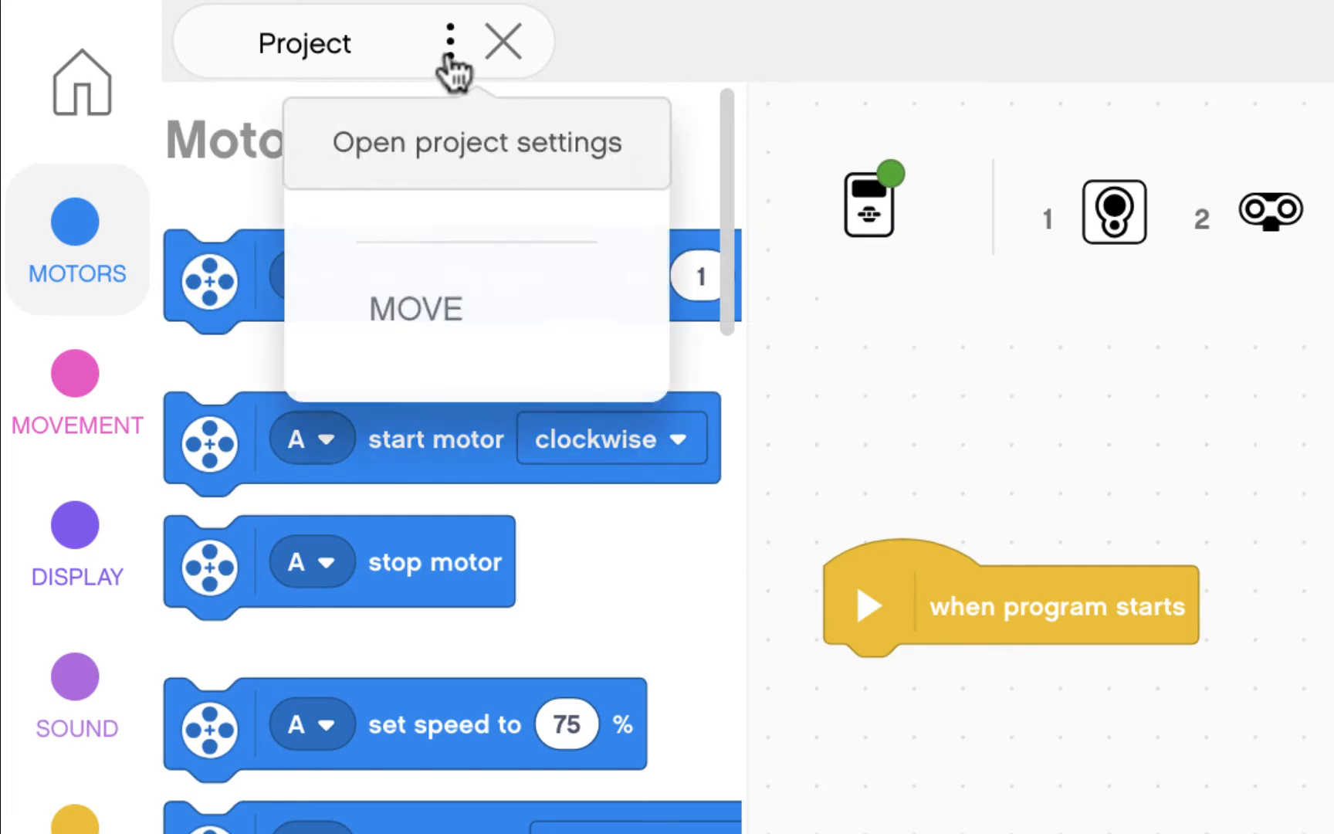
click(476, 142)
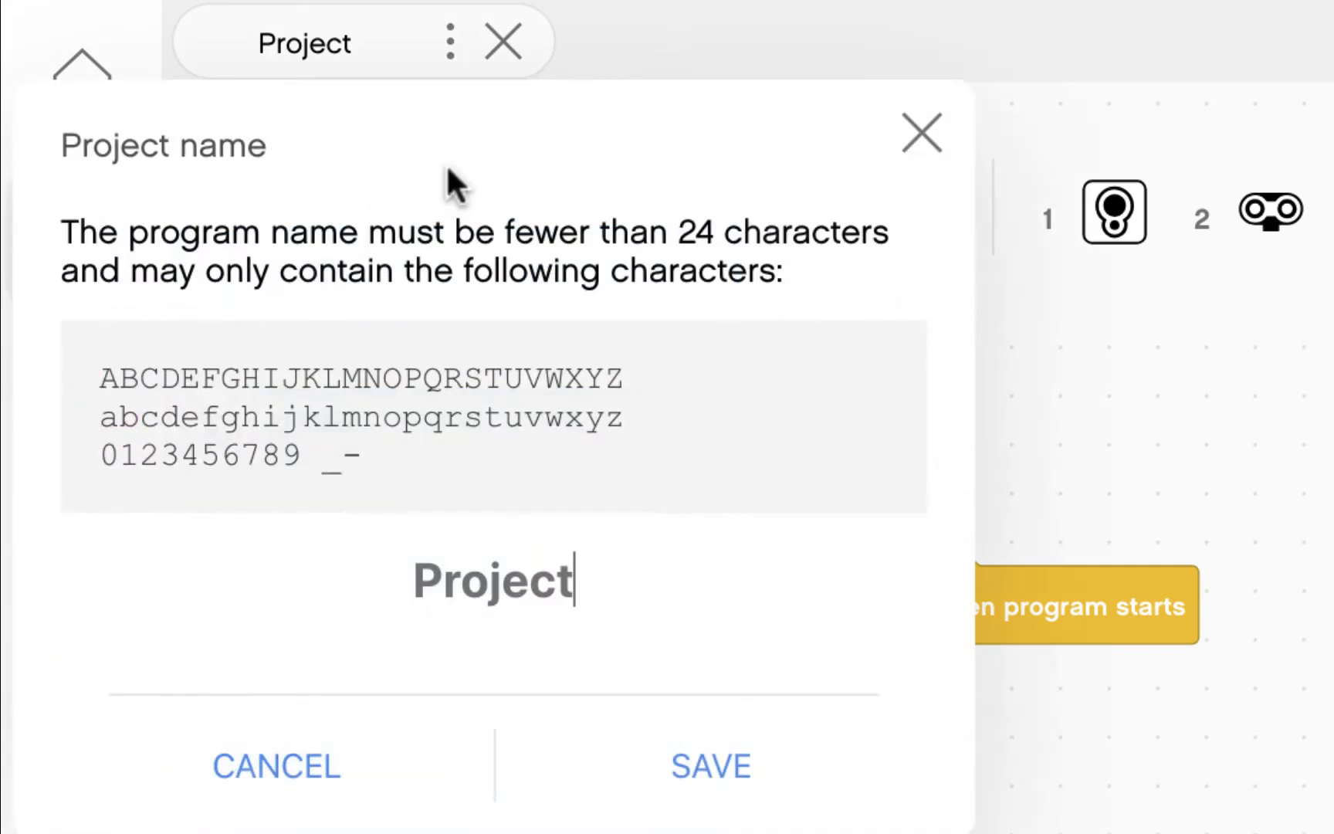
key(Backspace)
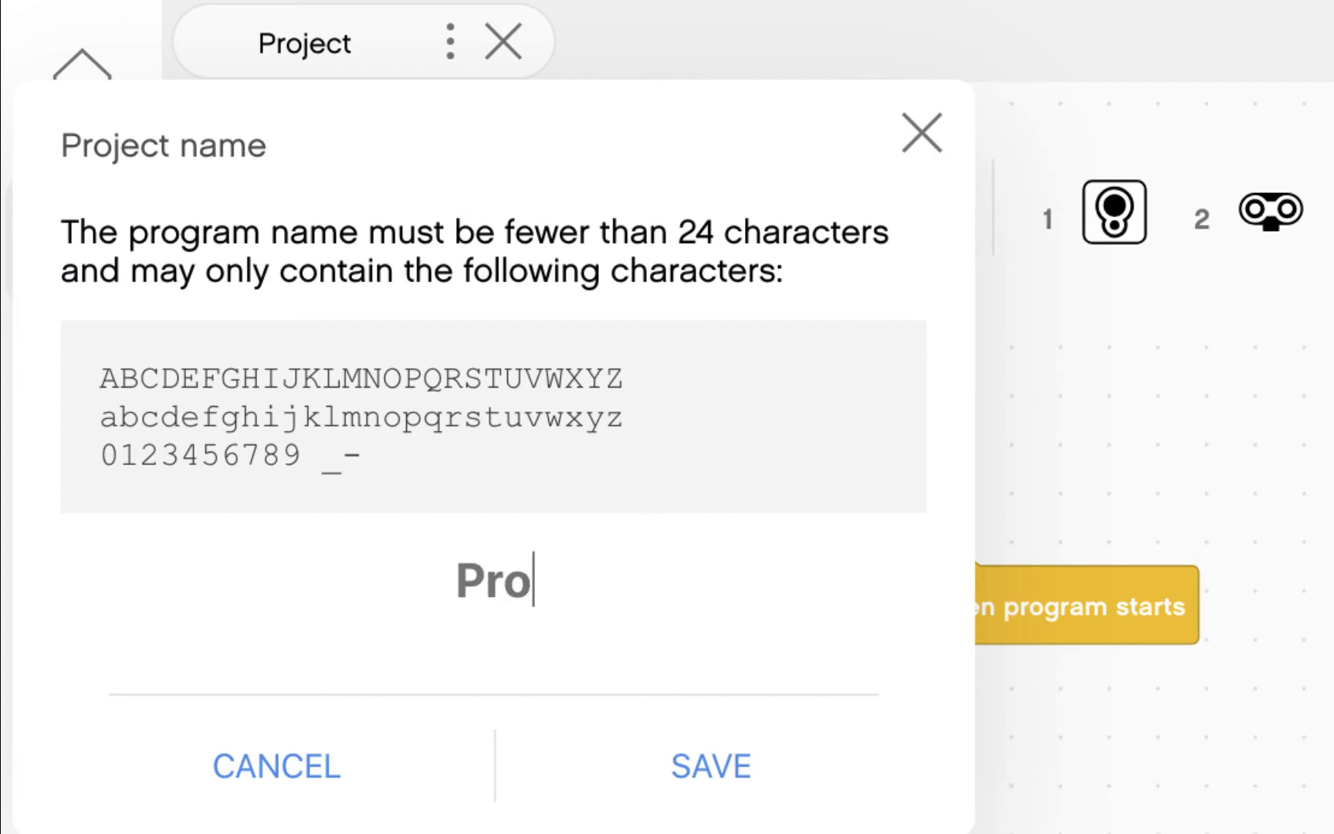
text(Check Moto)
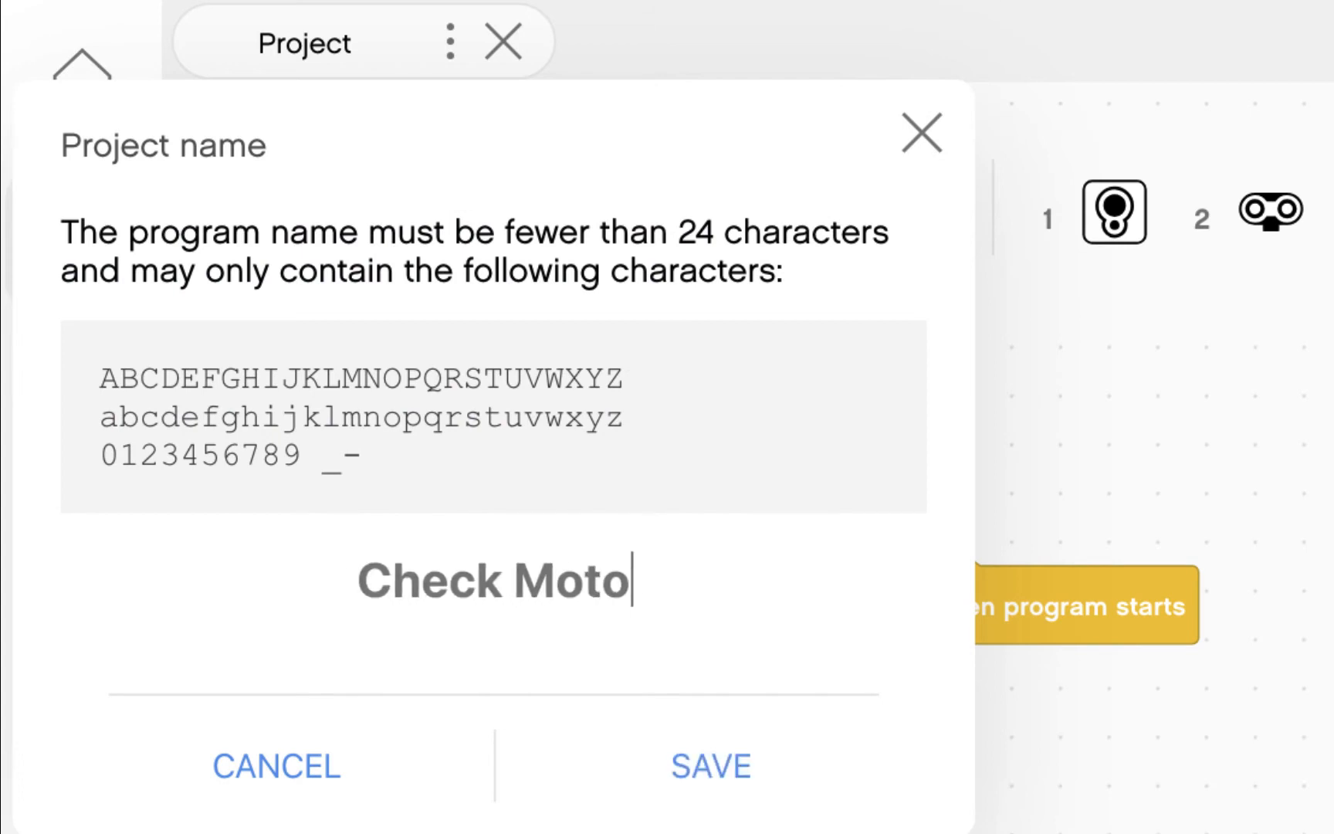
click(710, 765)
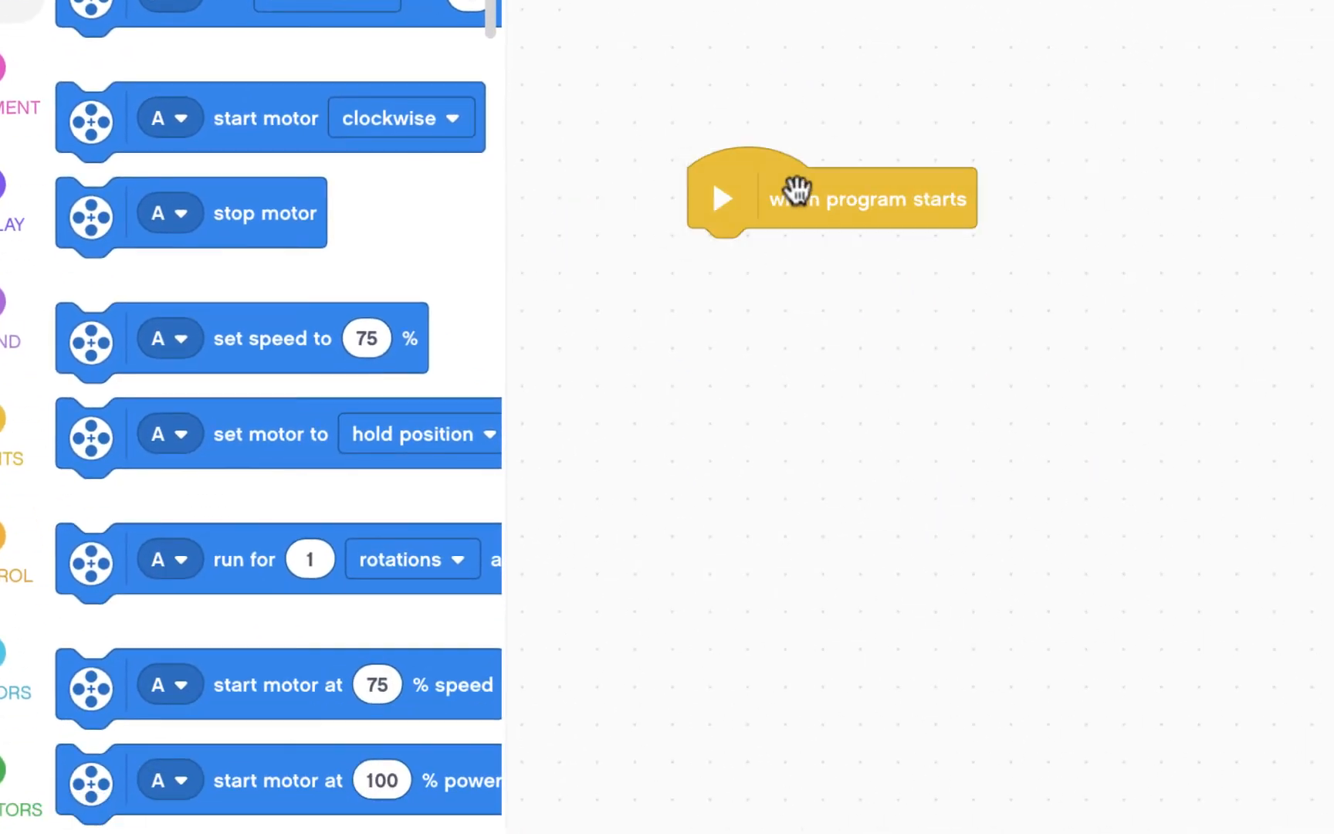
mouse_move(298, 740)
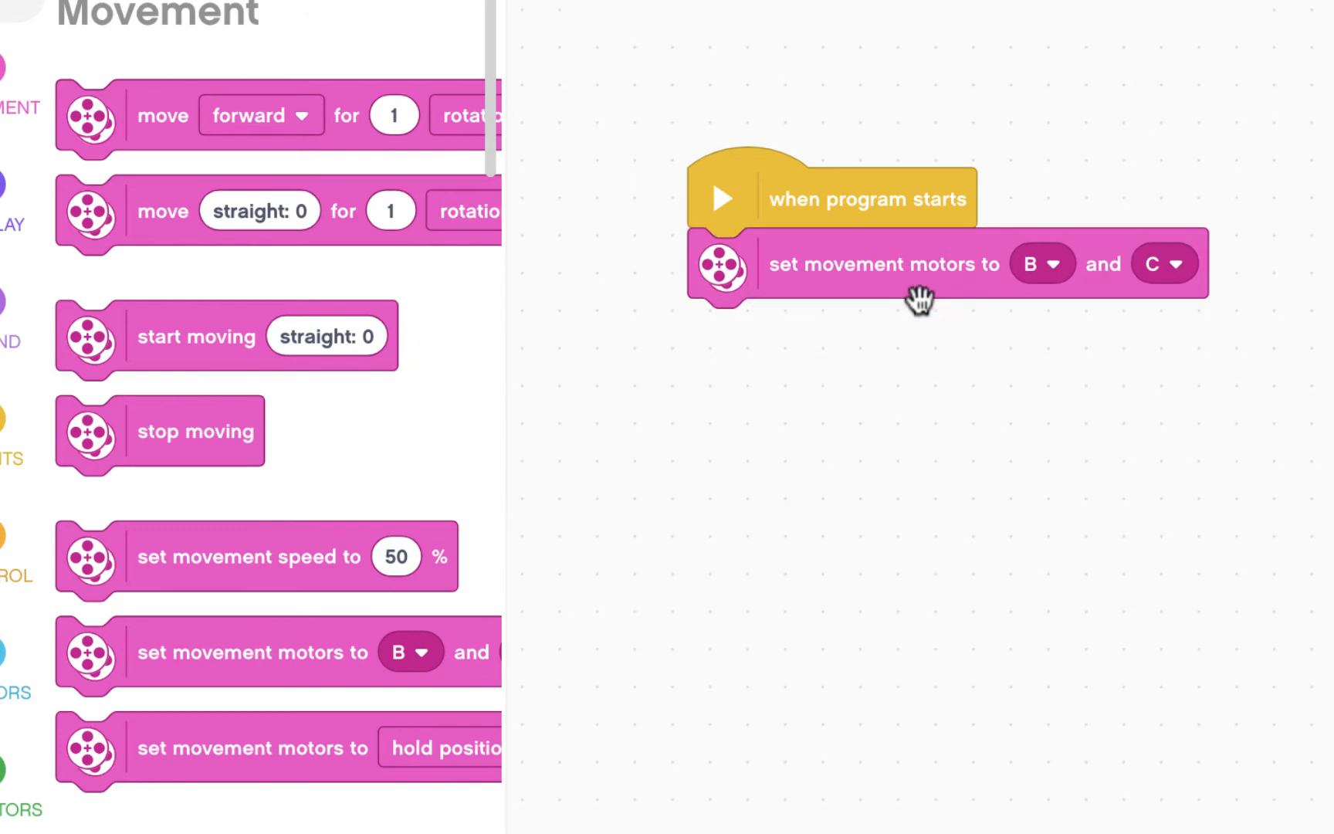
mouse_move(732, 285)
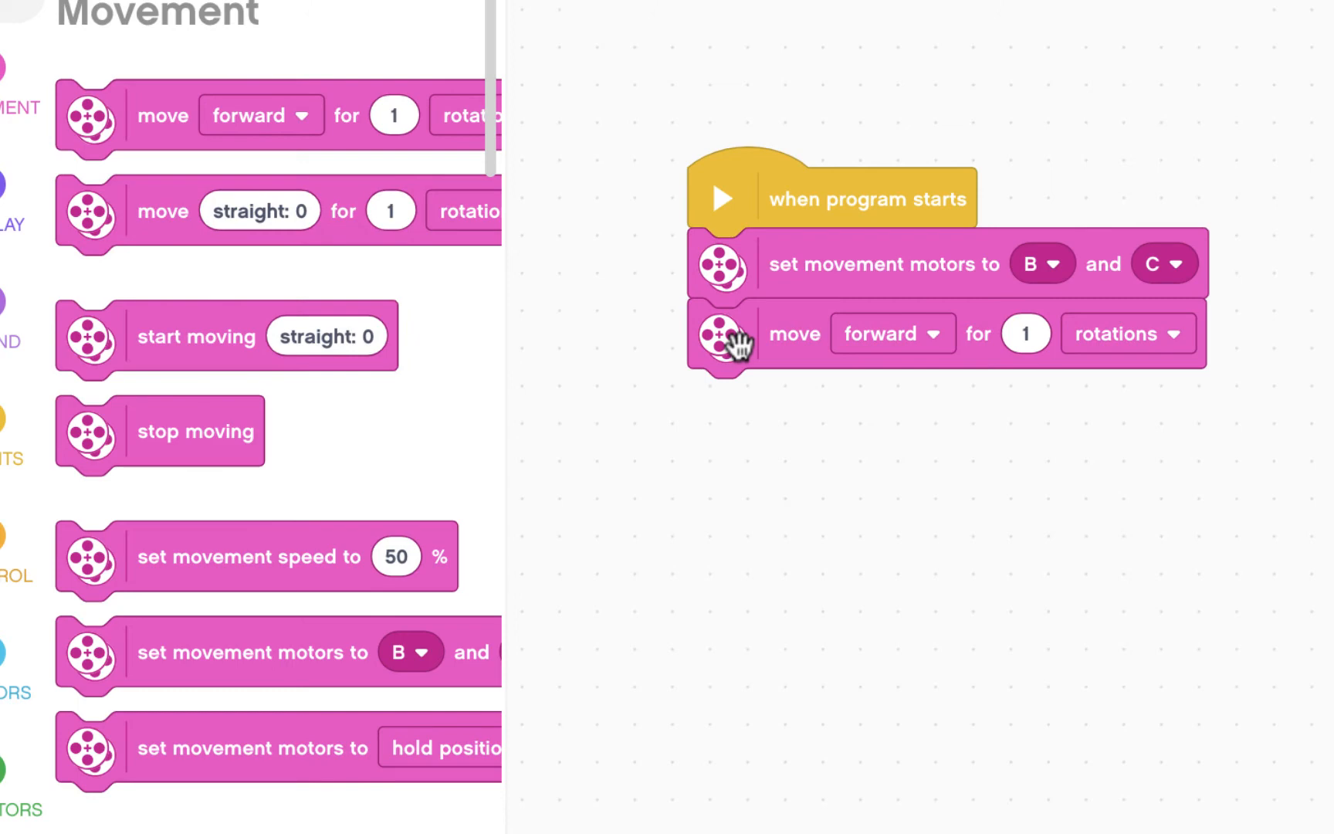
mouse_move(118, 209)
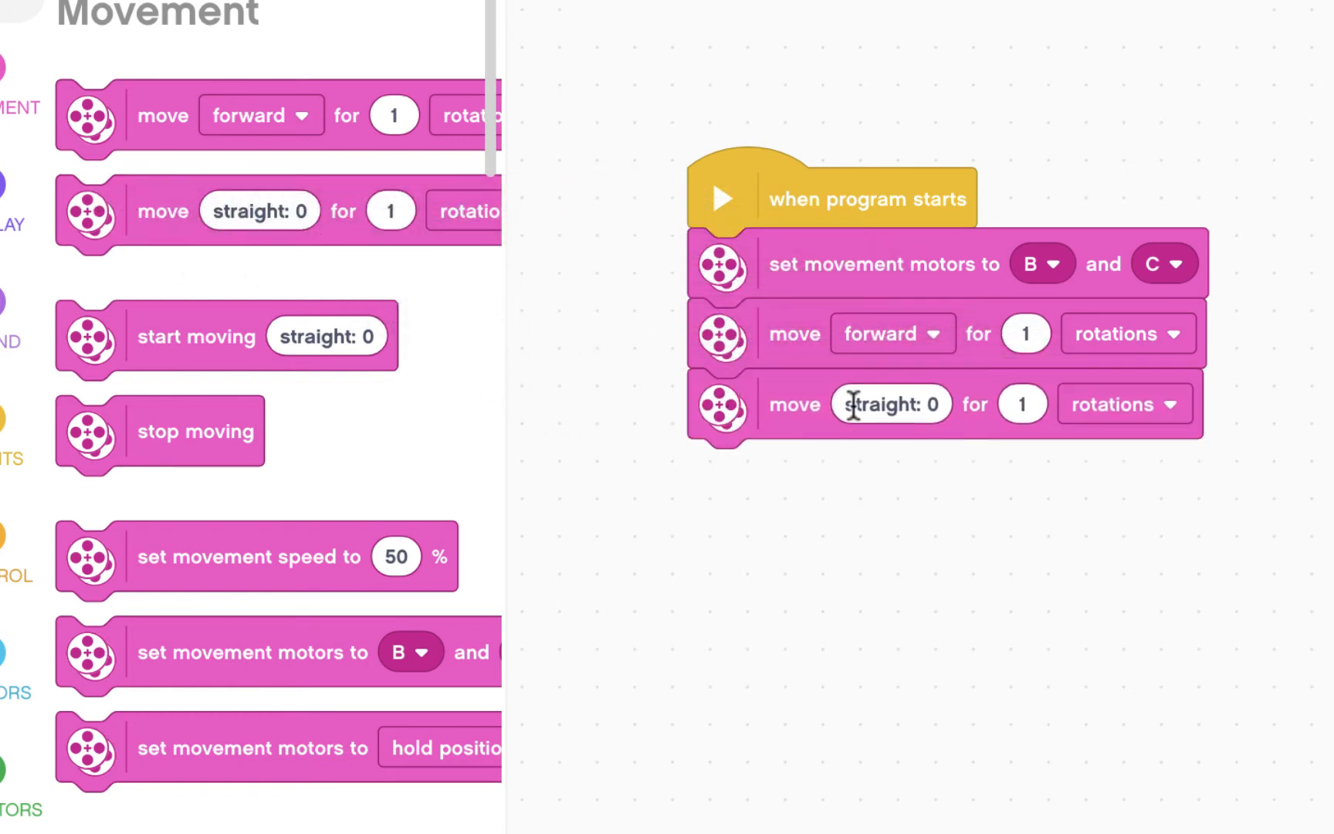
Step: Set the third move block to steering right: 100 for 0.9 rotations
click(889, 403)
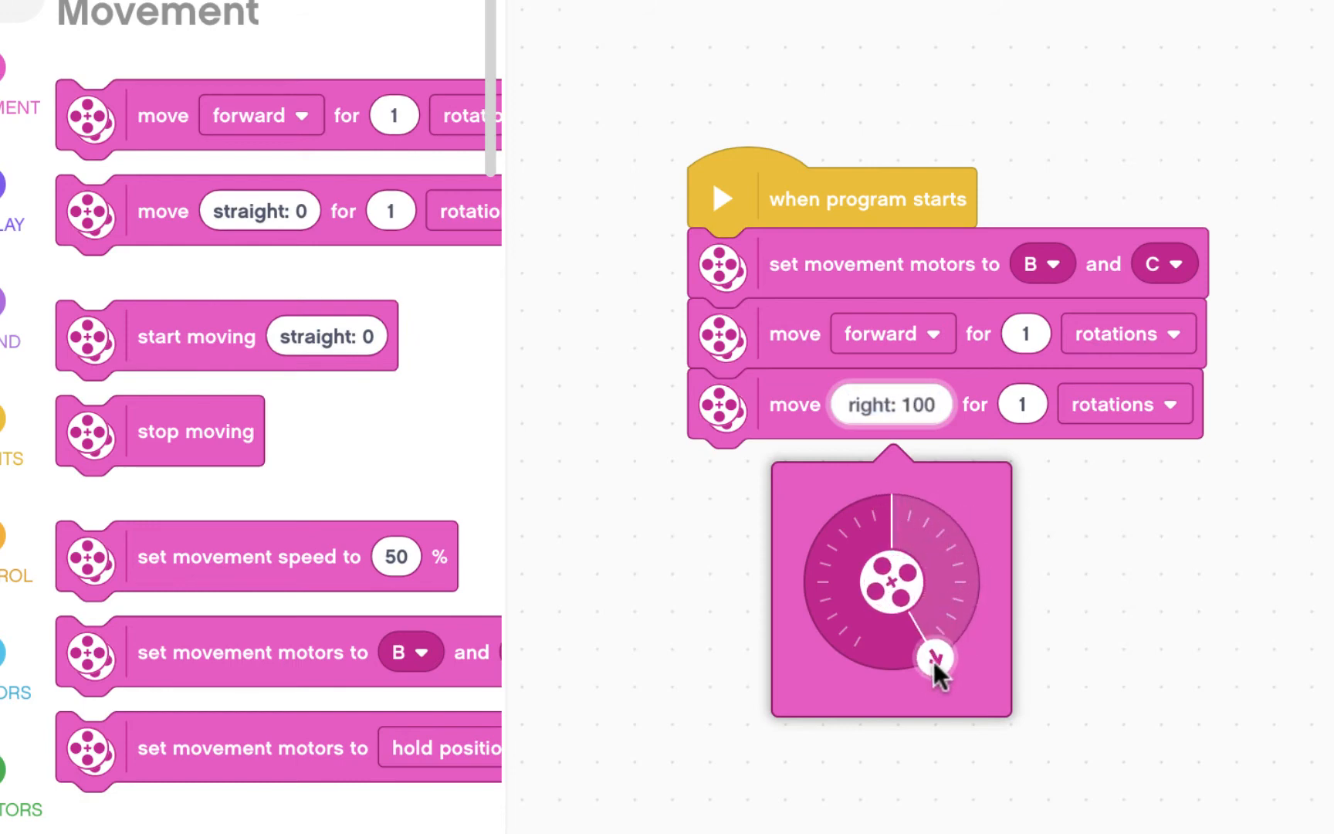
mouse_move(927, 689)
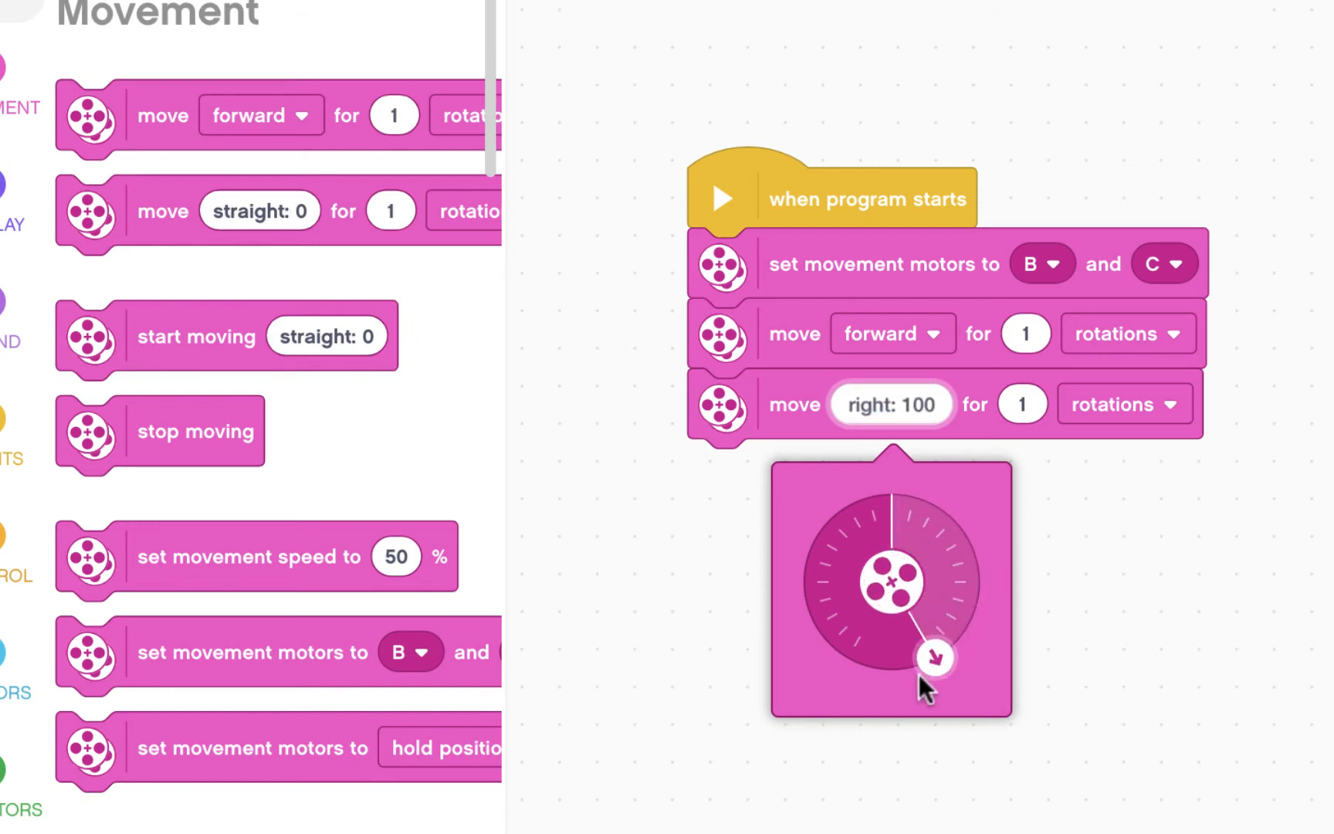
mouse_move(1020, 402)
text(0)
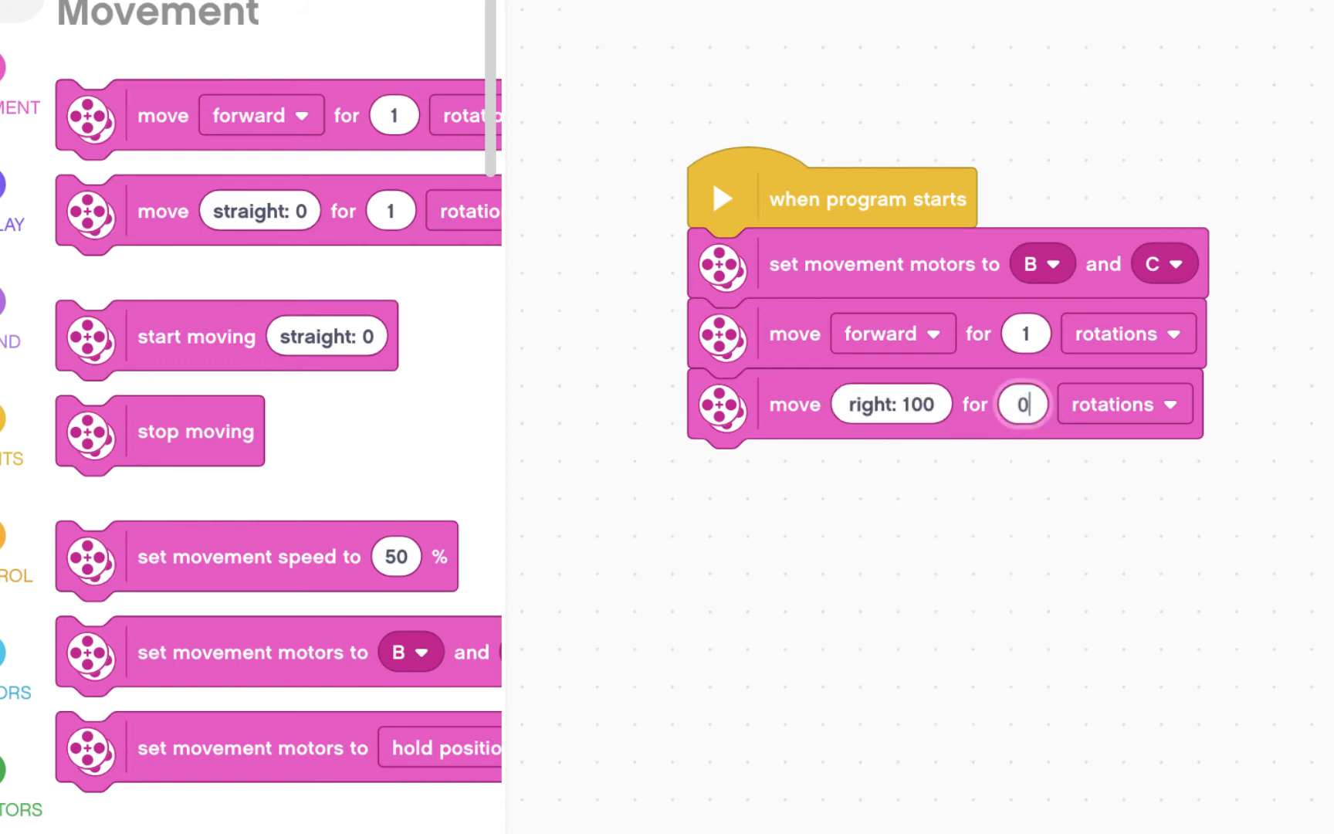
text(.9)
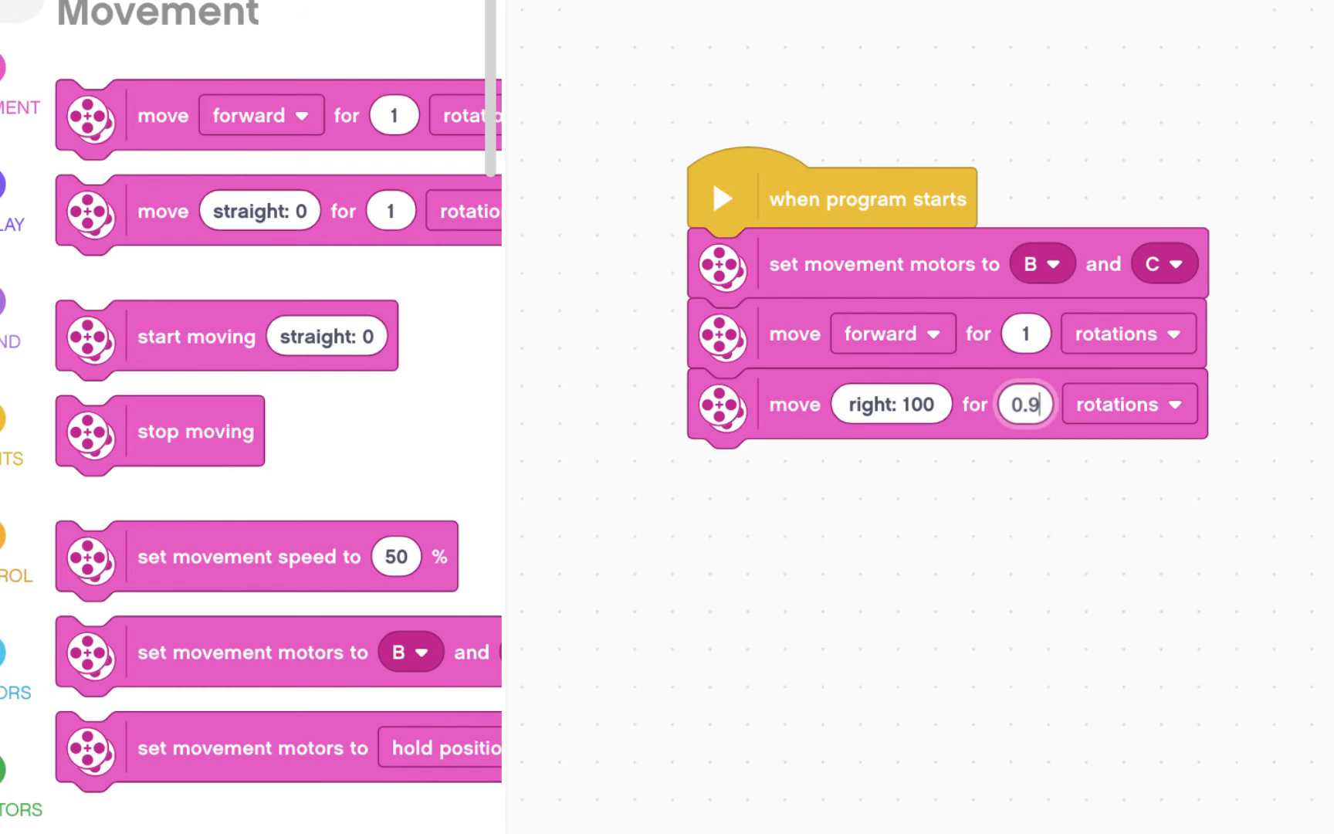
mouse_move(1131, 552)
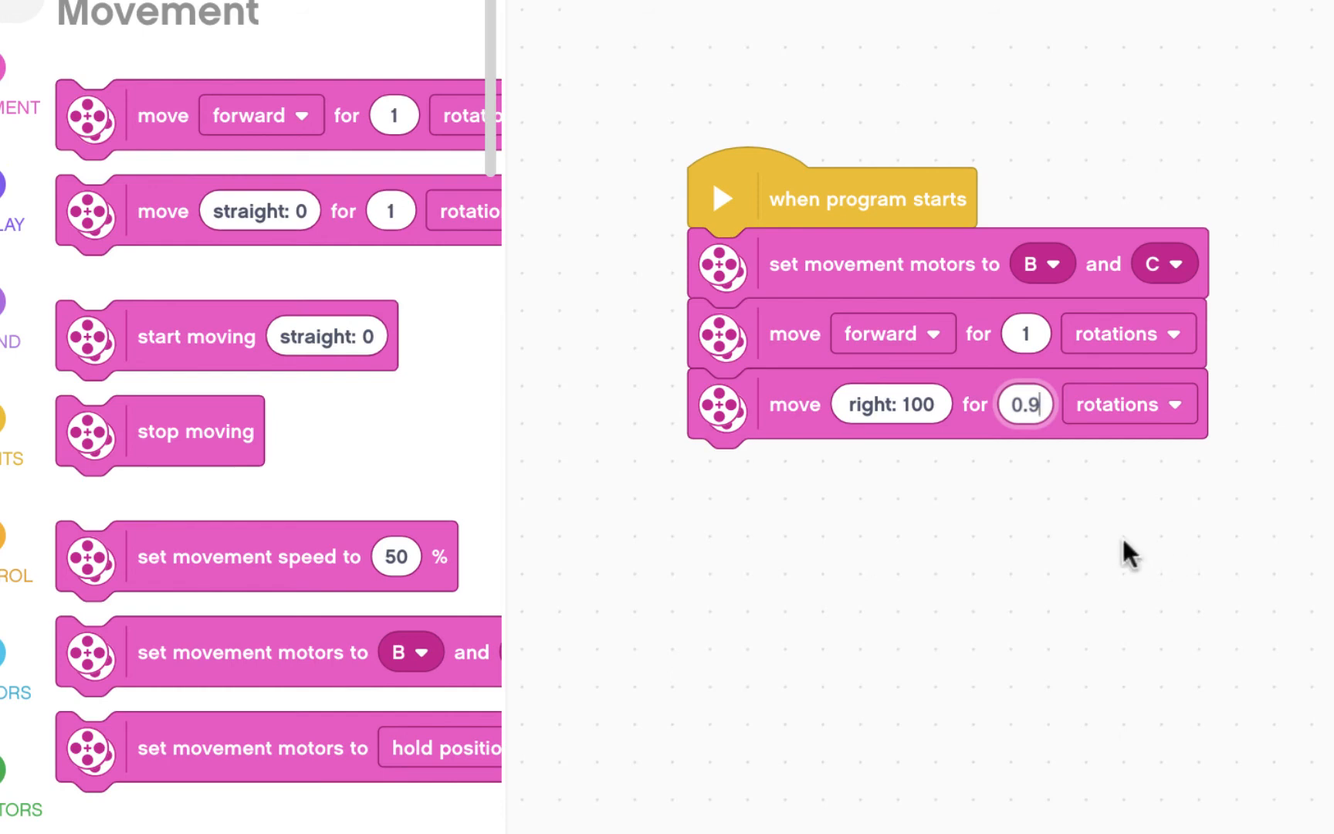
mouse_move(155, 116)
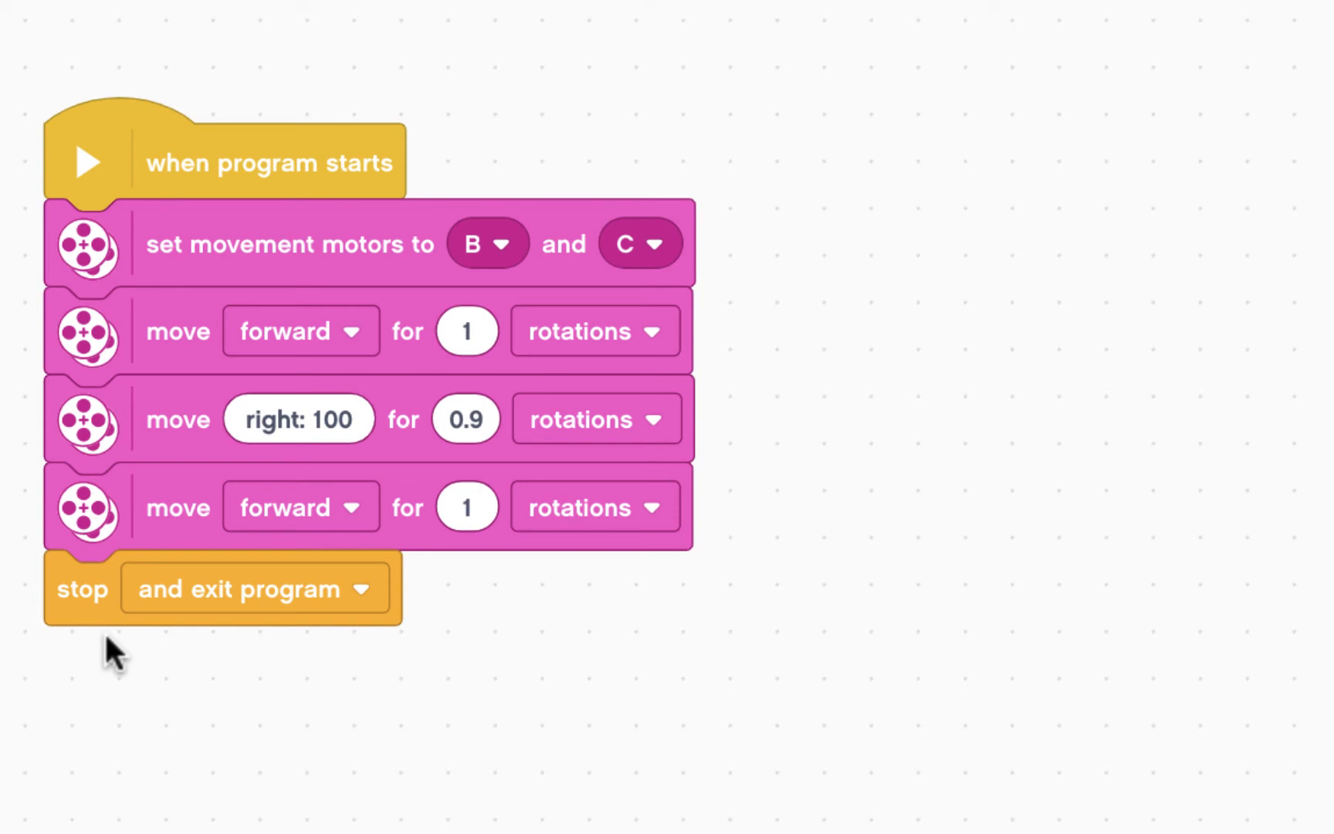
mouse_move(778, 242)
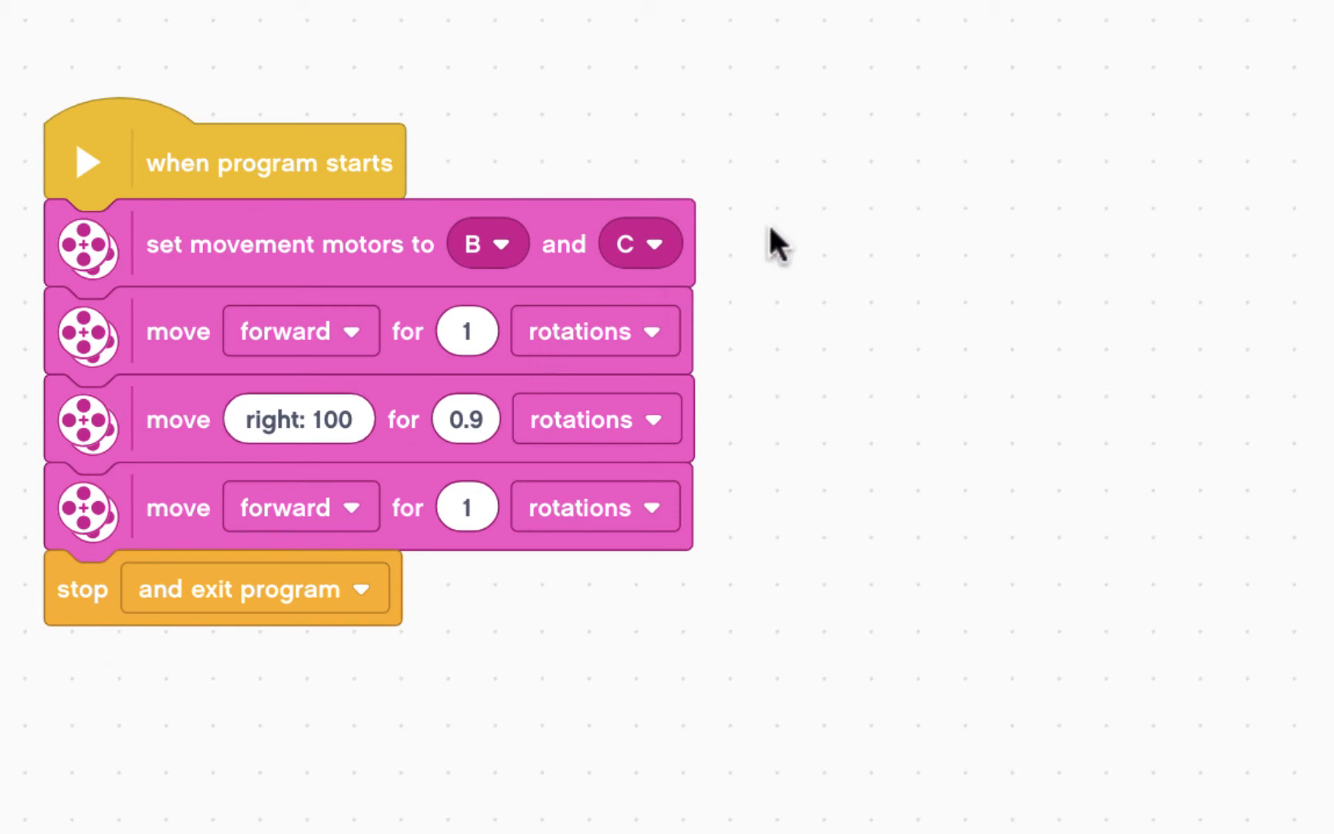
Step: Add a workspace comment: forward 1 rotation, turn 180 degrees, forward 1 rotation back to start
right_click(775, 244)
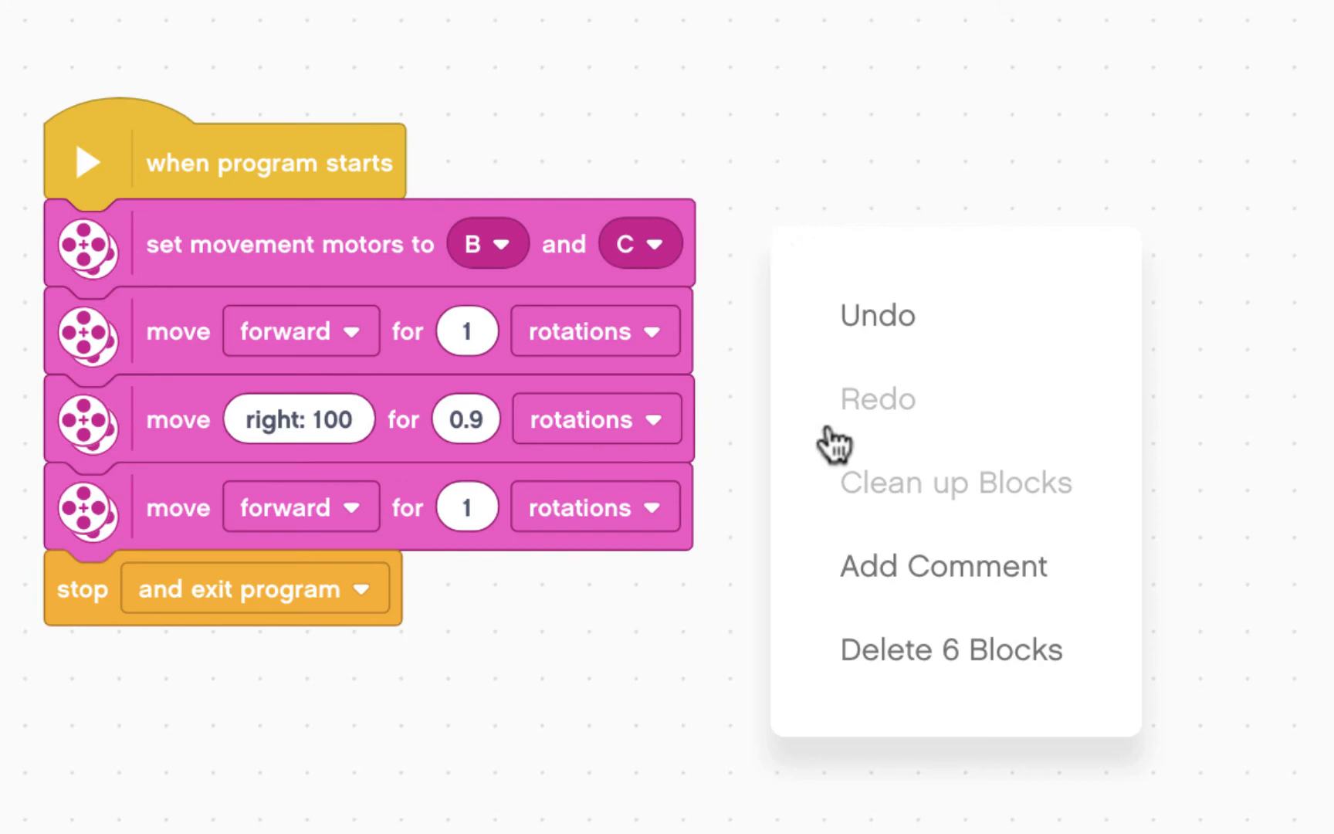
click(943, 565)
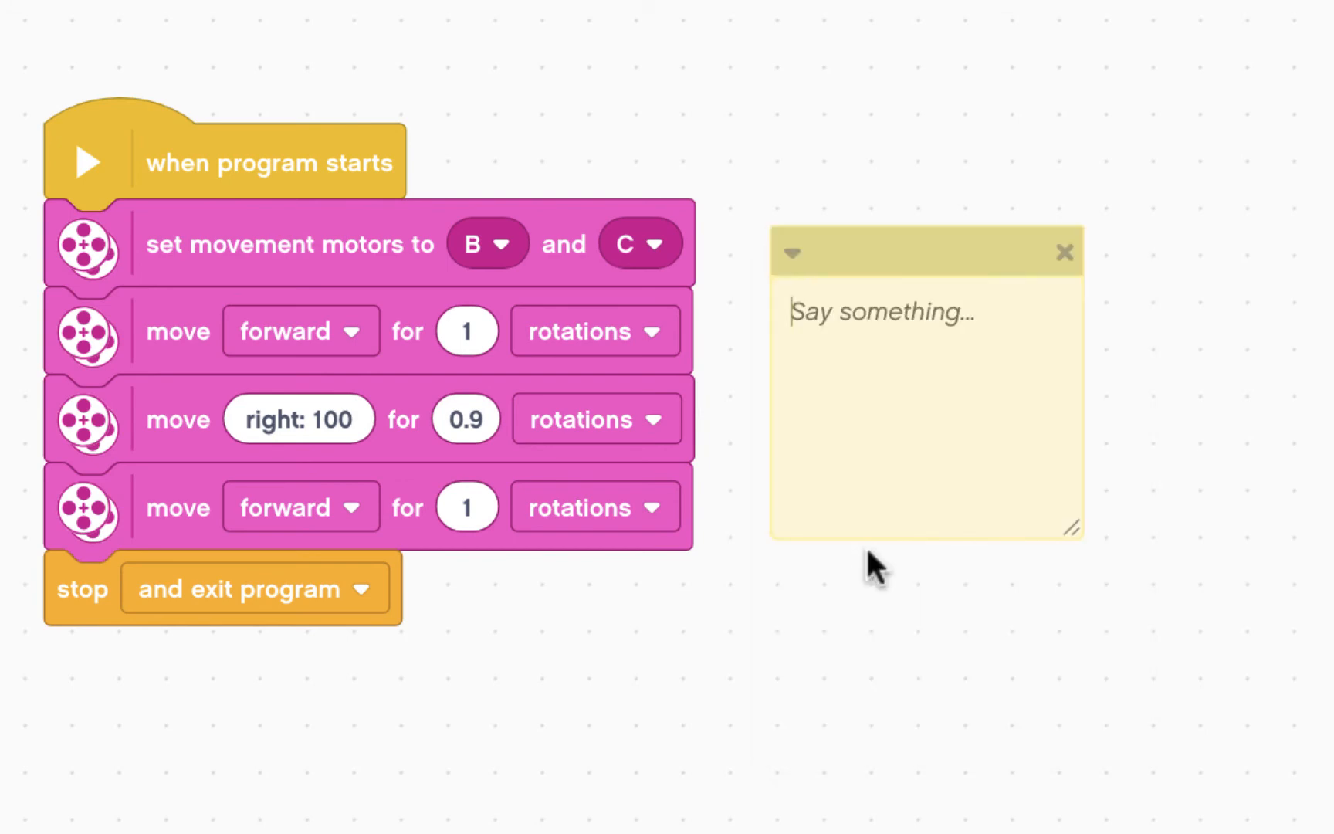
text(This p)
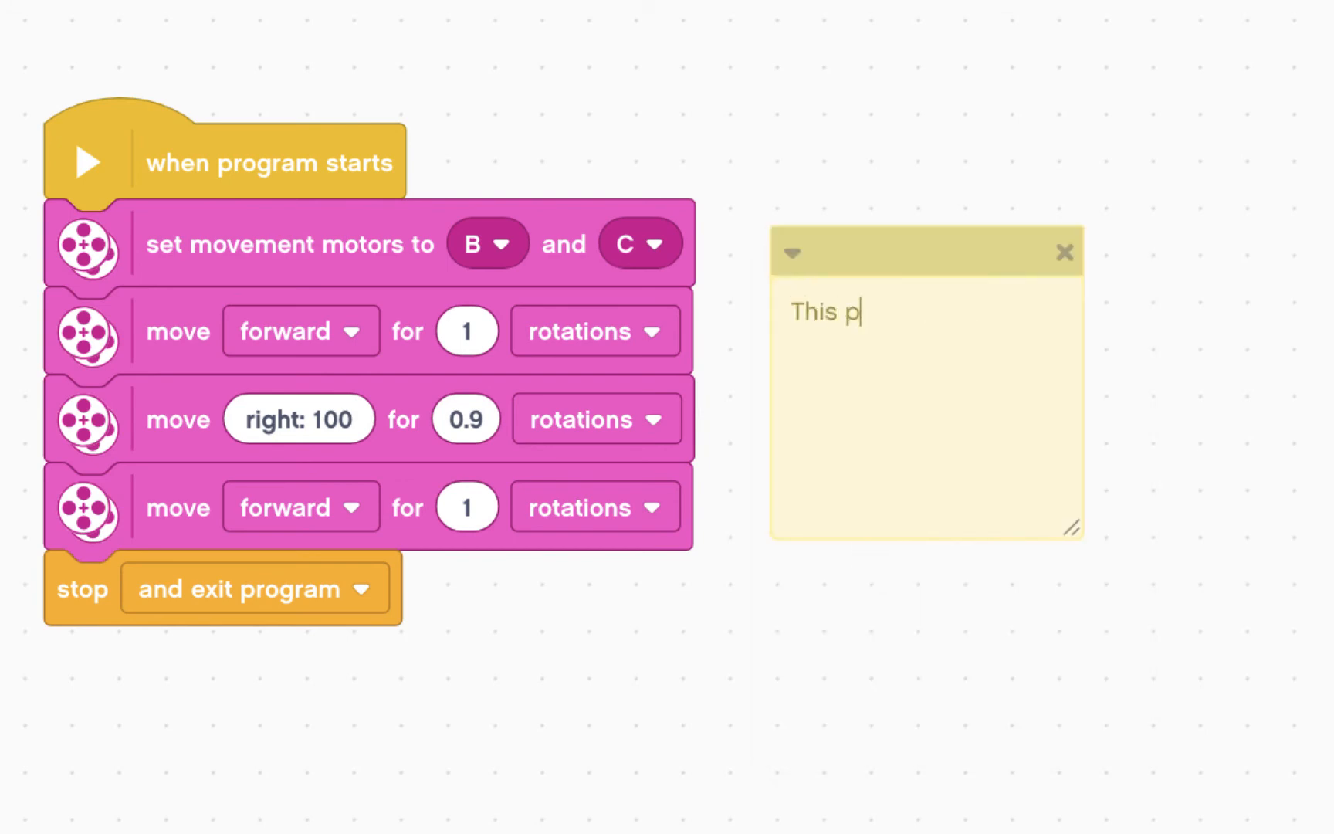
text(rogram makes the ro)
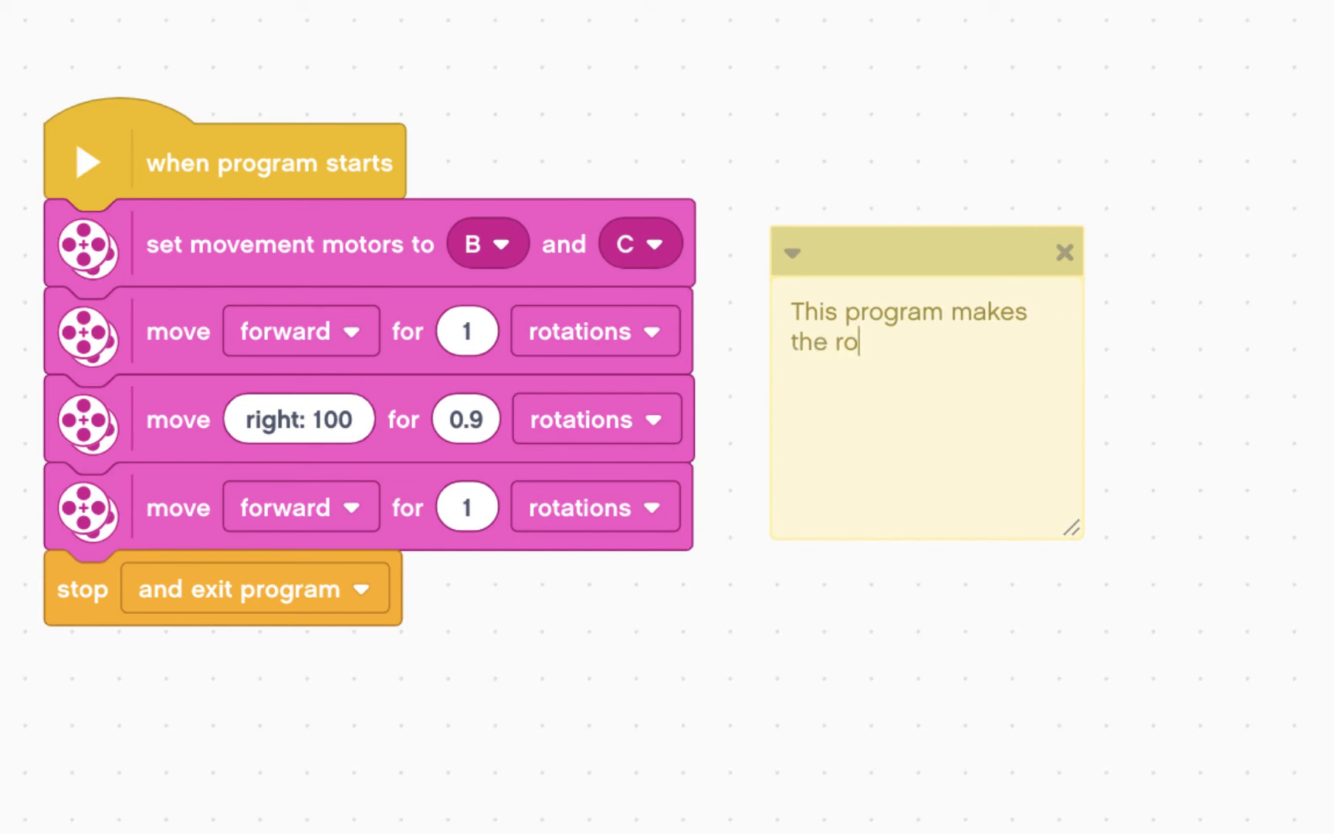
text(bot move for)
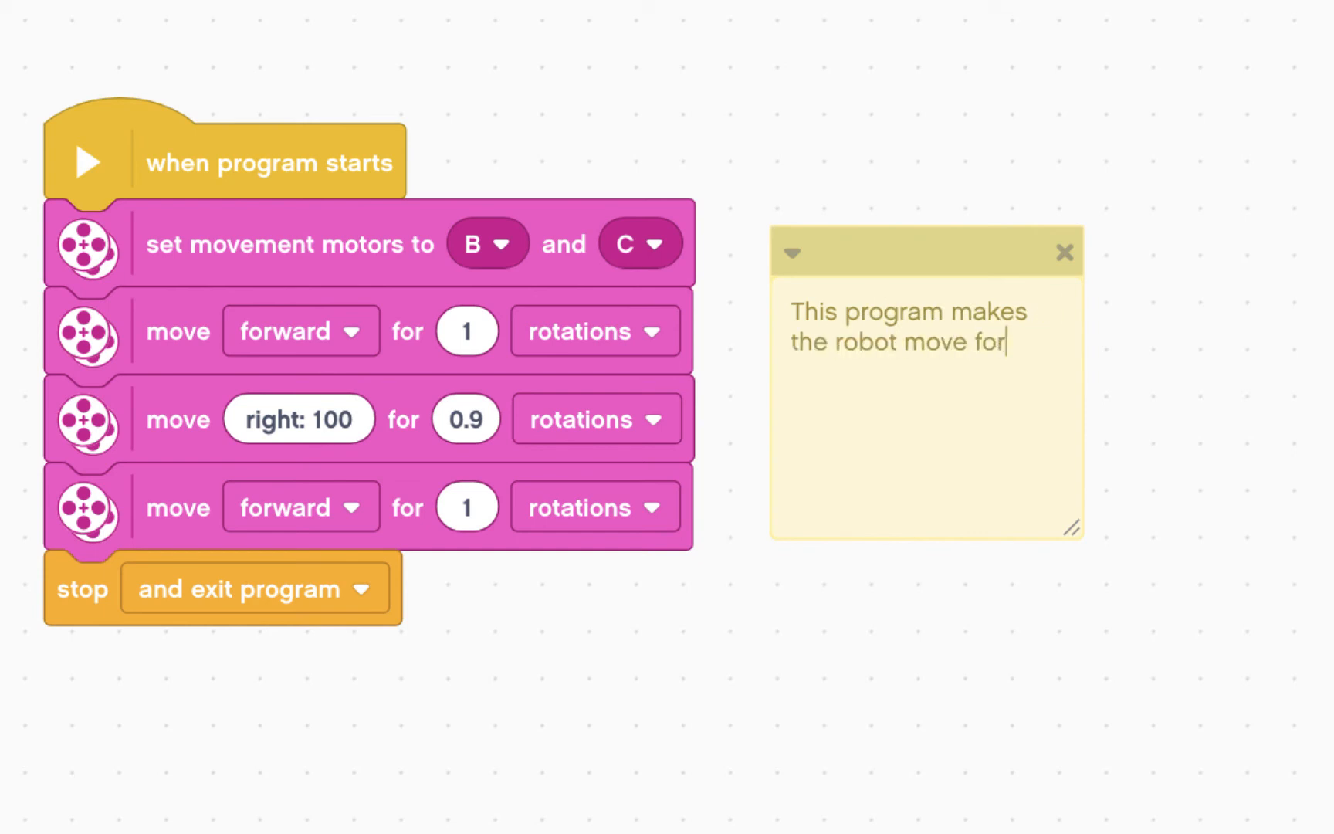
text(ward for 1 rot)
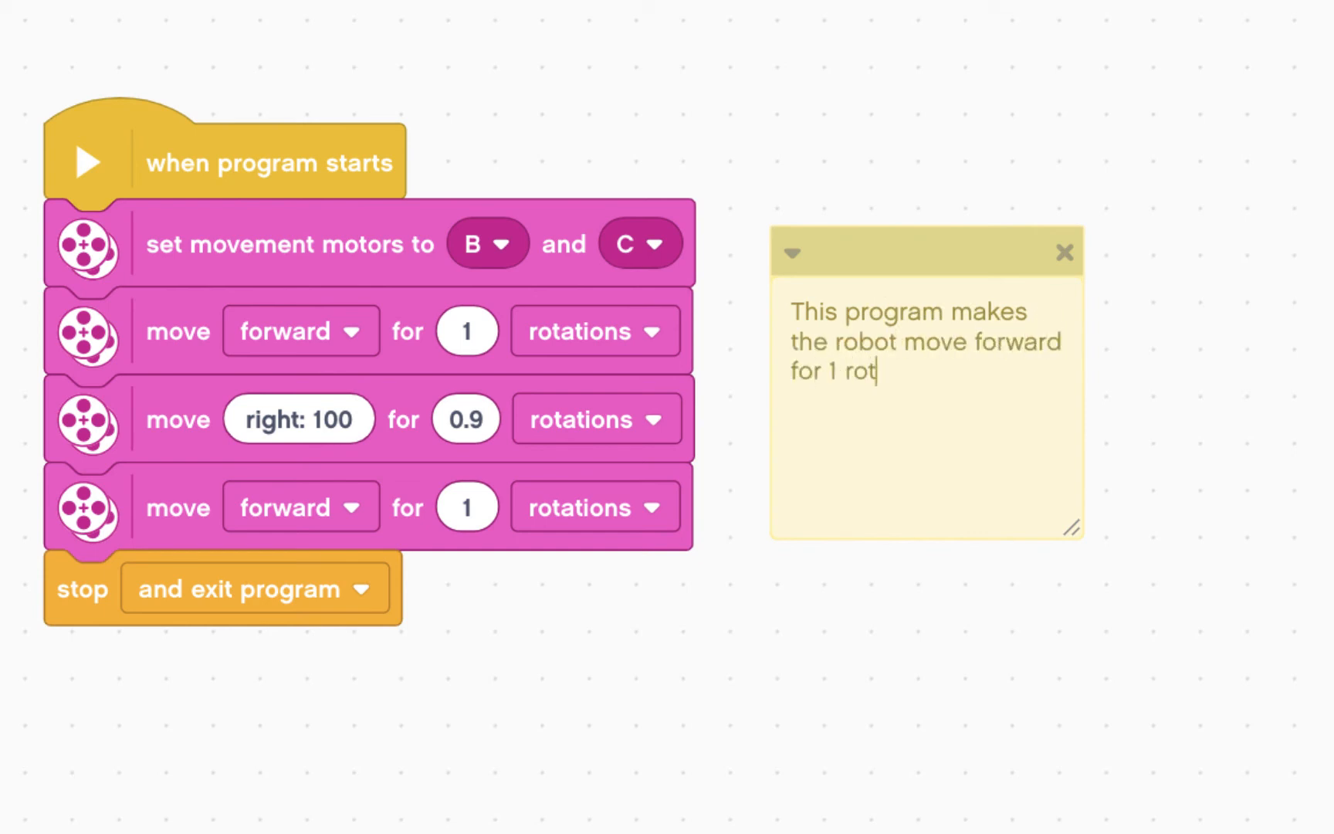
text(ation, then turn)
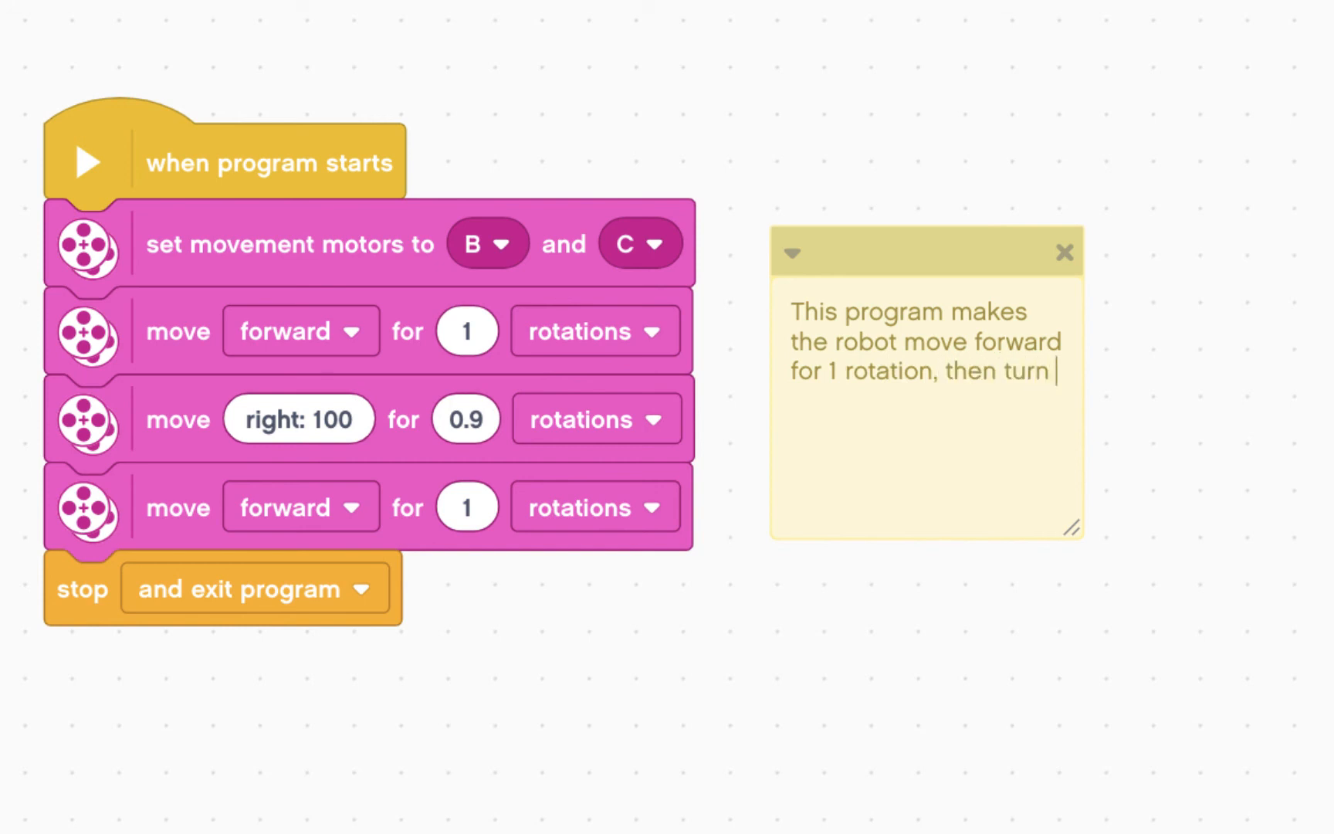
text(180 degrees)
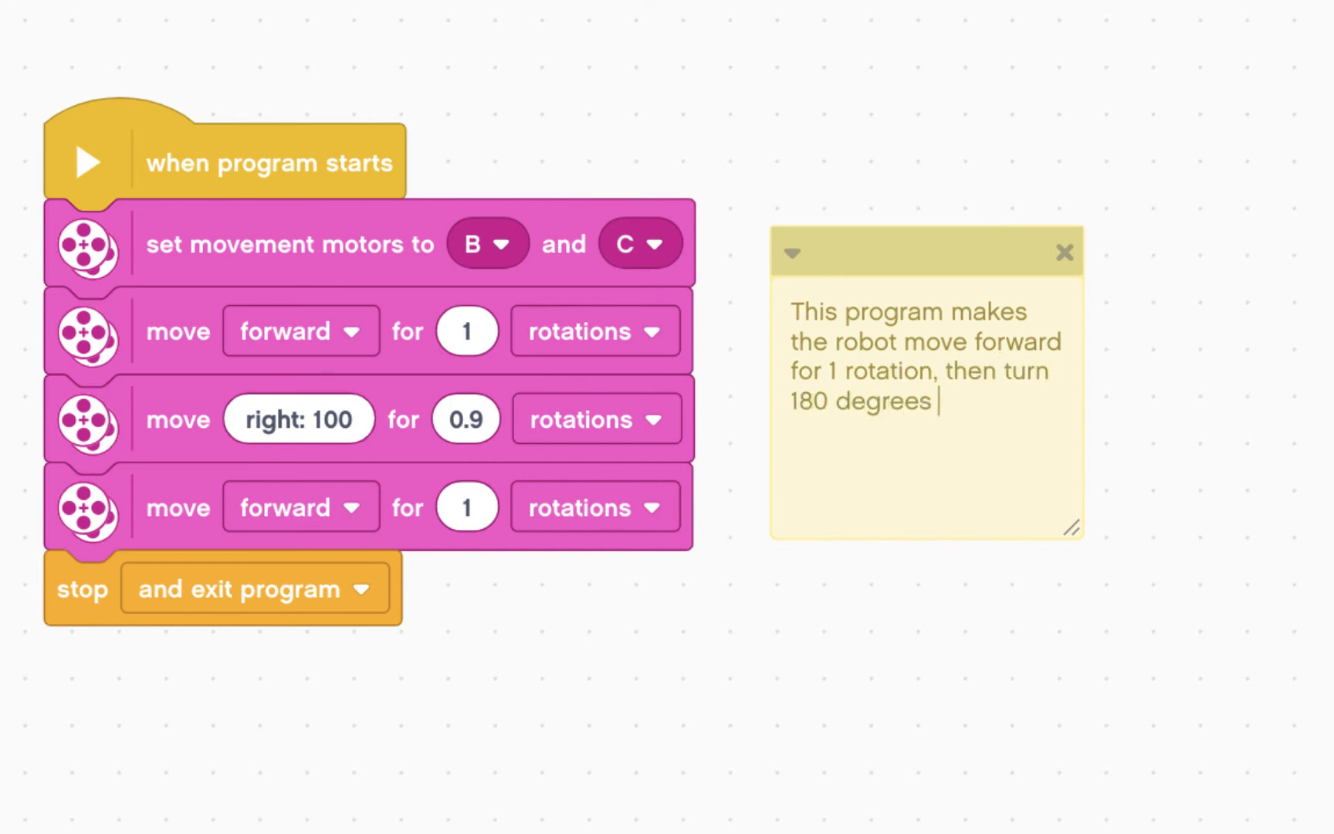
text(and the n)
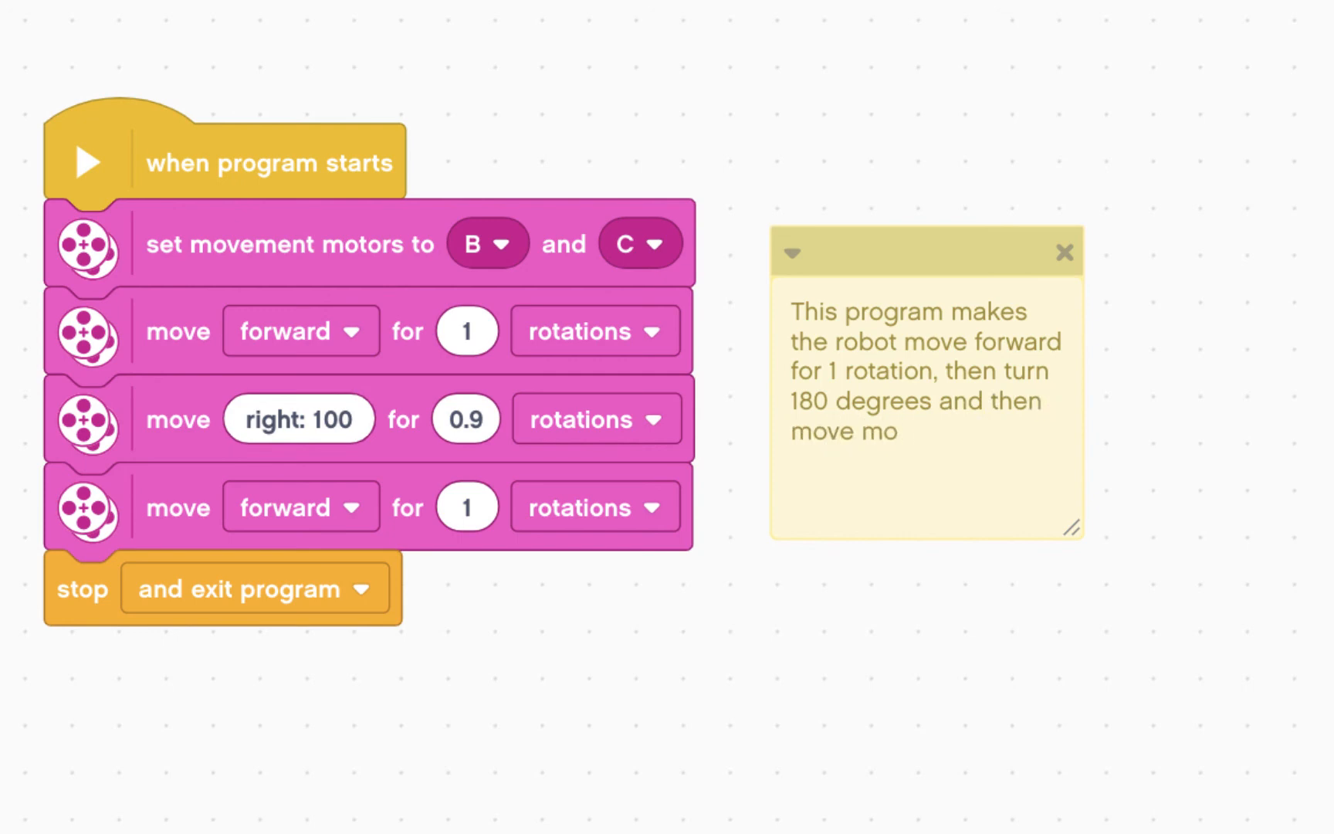
text(ward for)
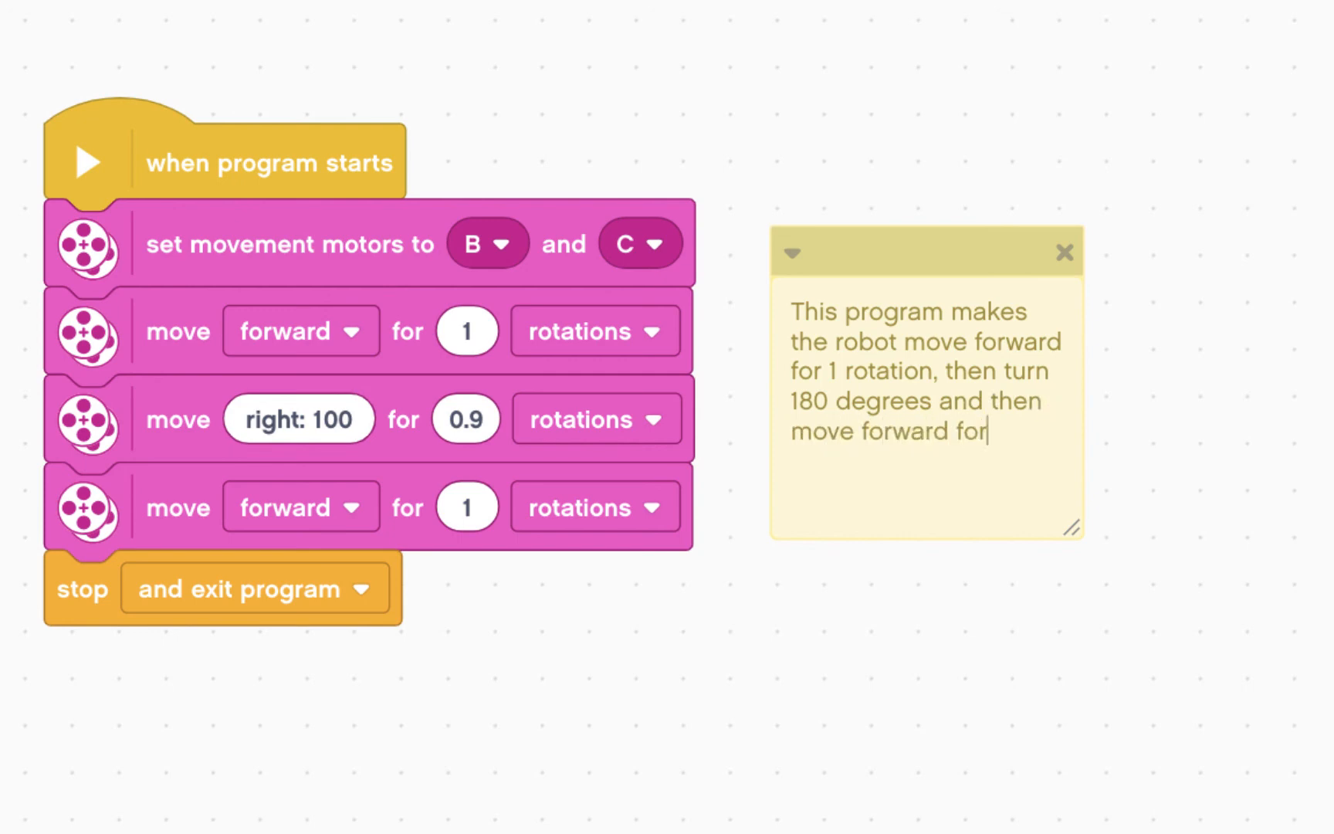
text(1 rotation,)
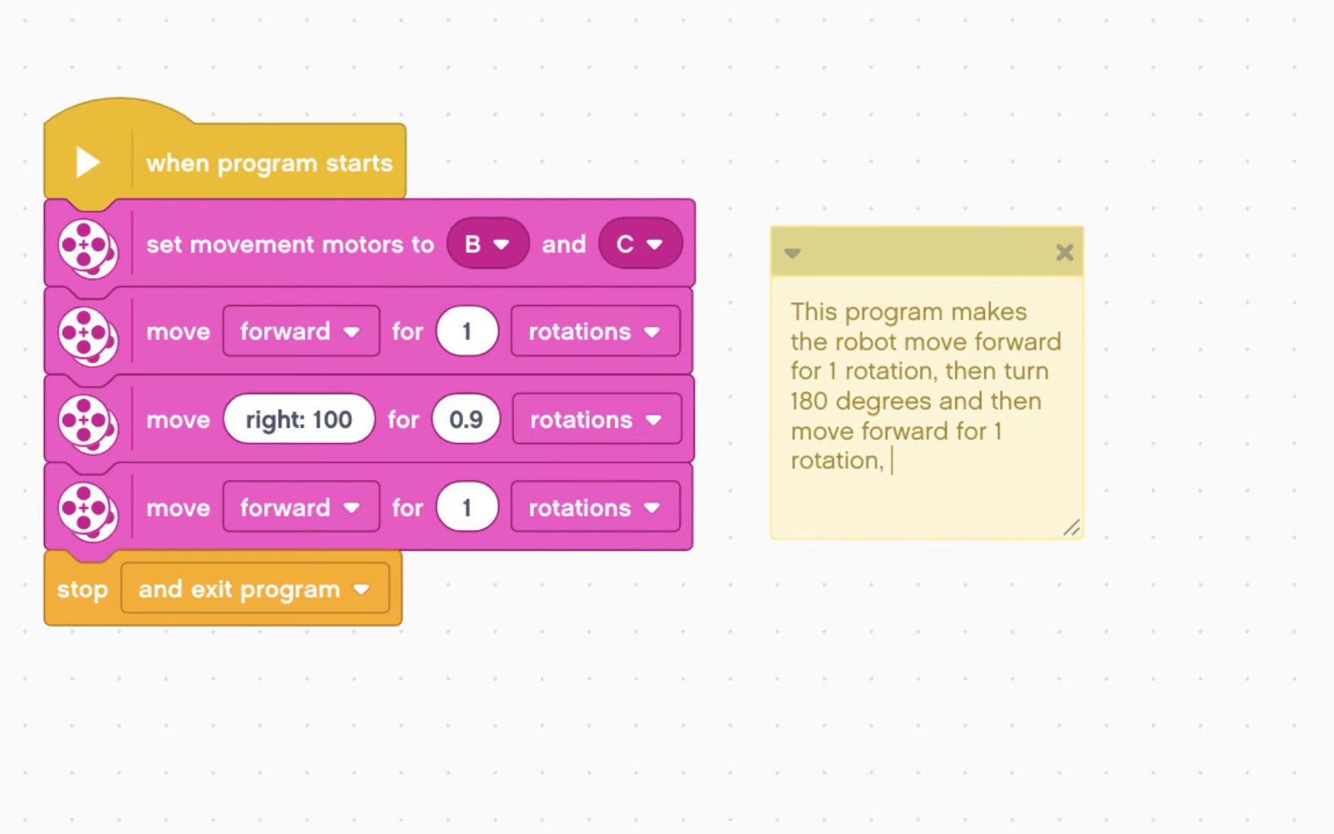
text(returning to the)
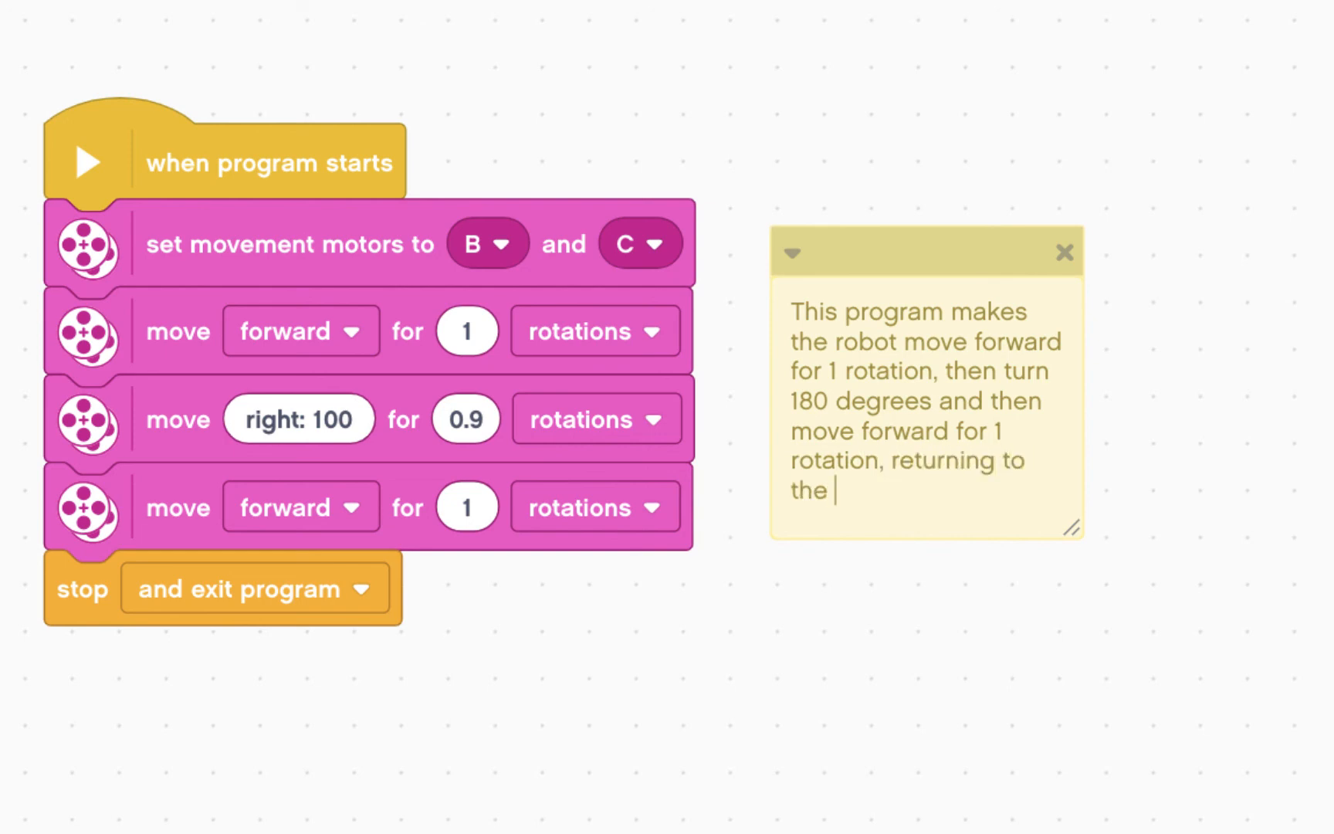
text(starting postio)
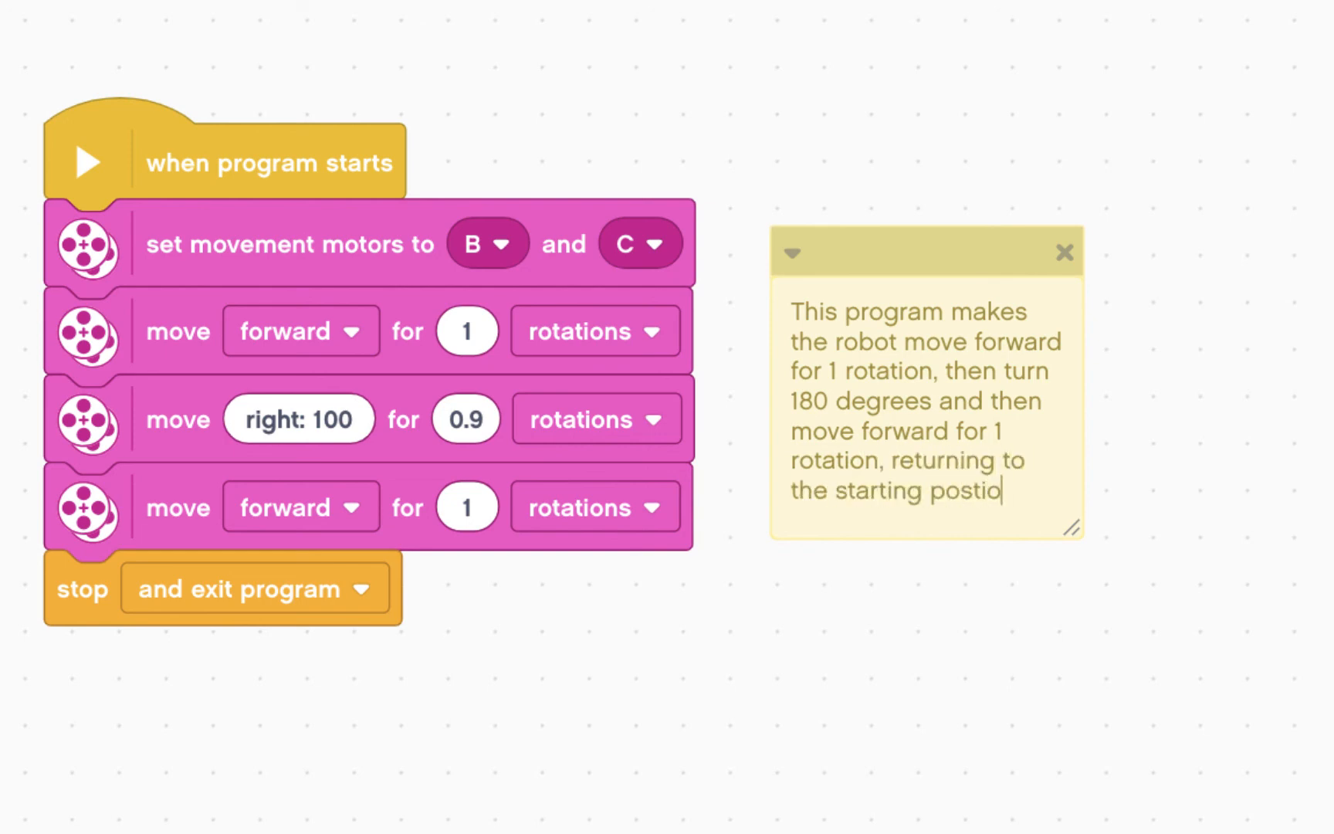
text(n.)
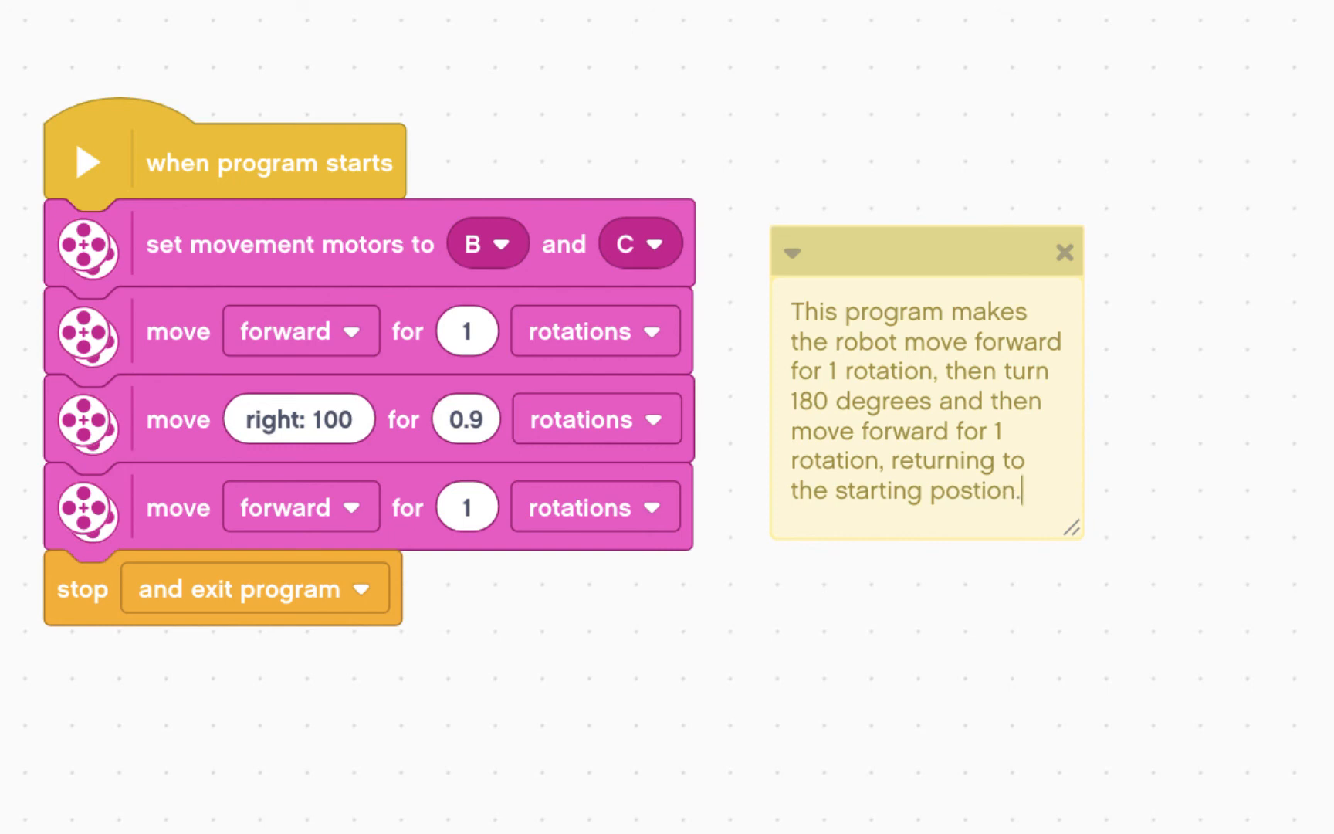